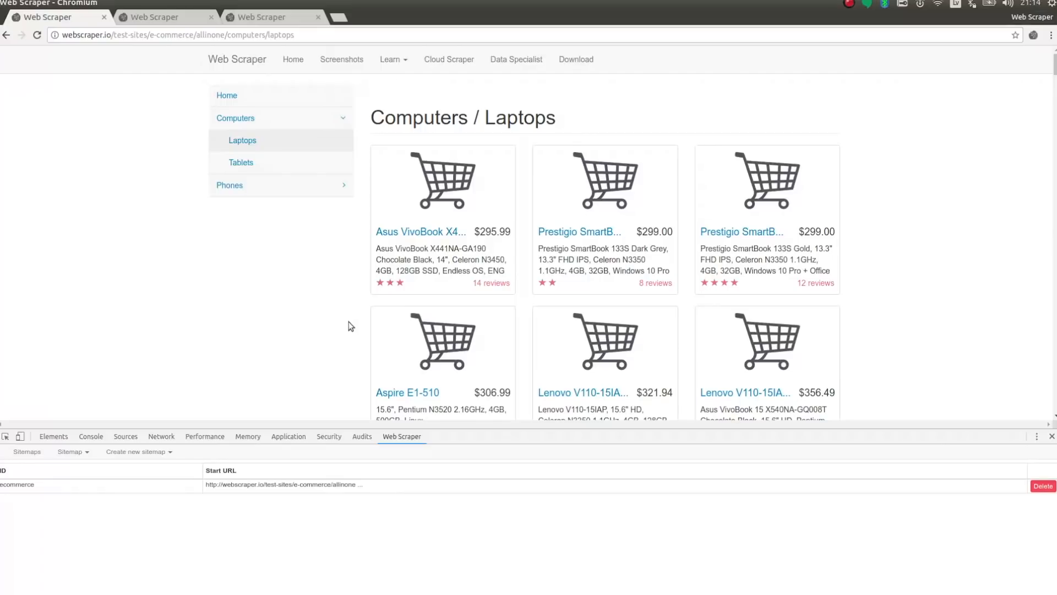
Create a sitemap named product-list with the laptops page as its start URL.
scroll(down, 3)
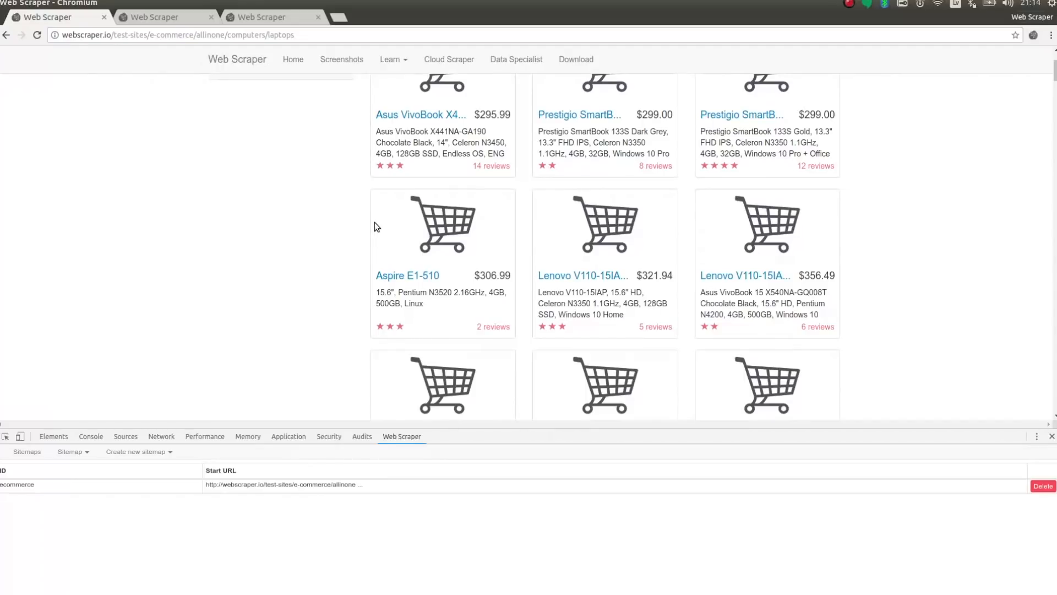
click(136, 451)
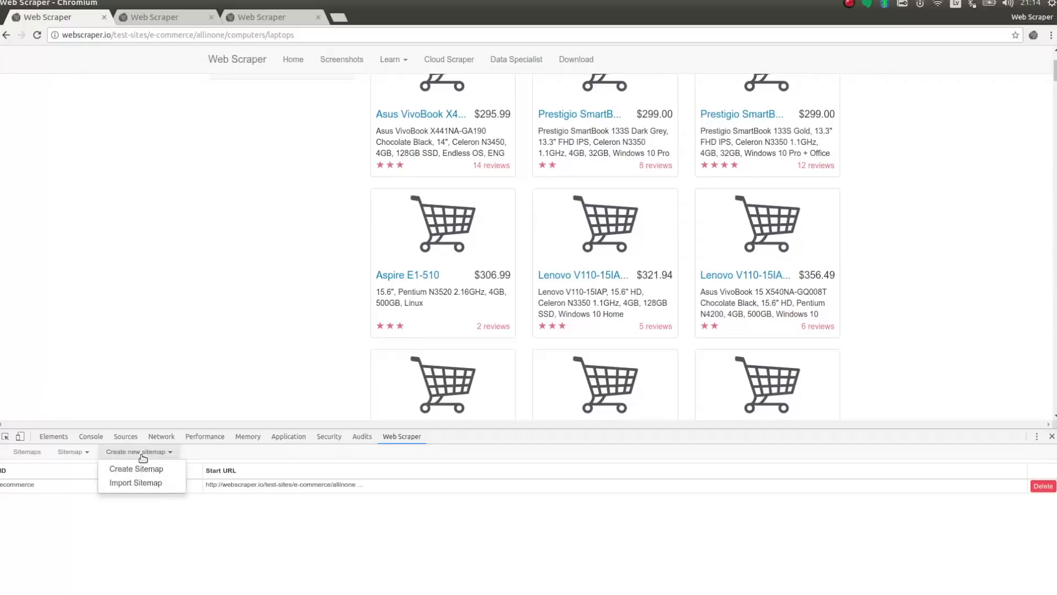
click(135, 469)
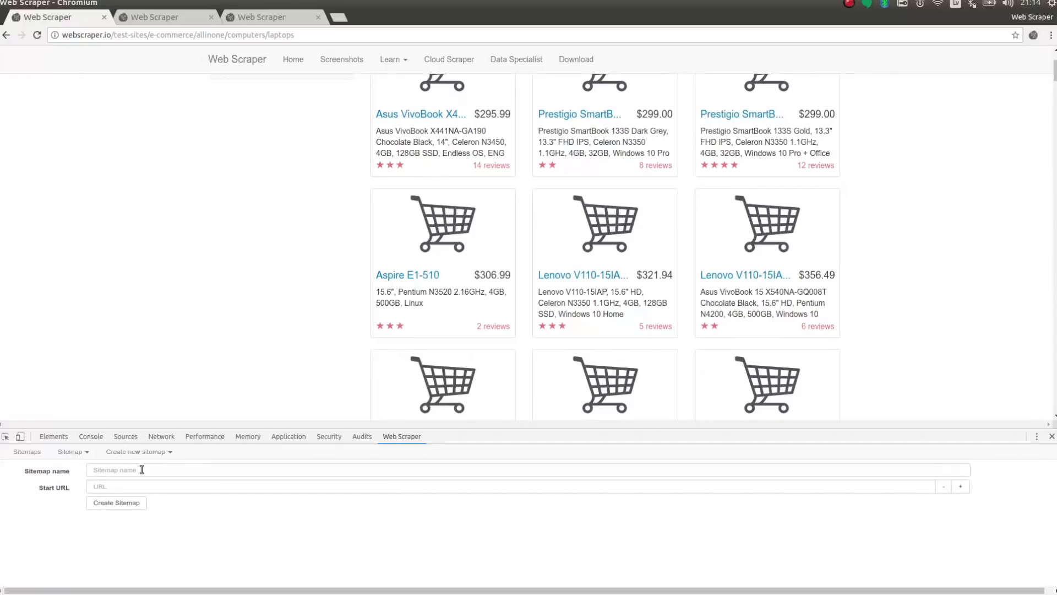
text(pd)
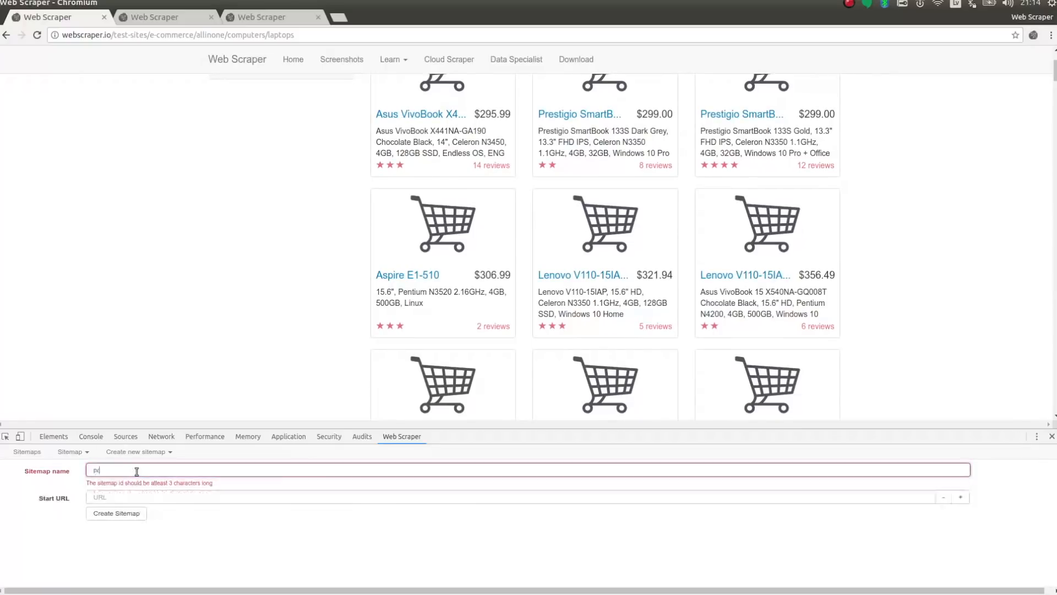
text(roduct-list)
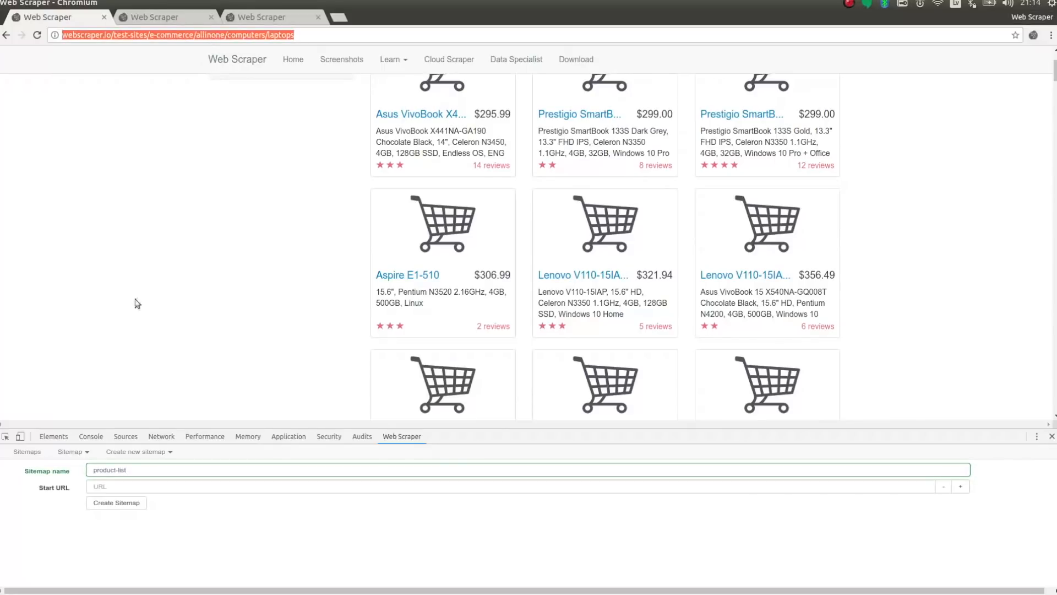
click(115, 502)
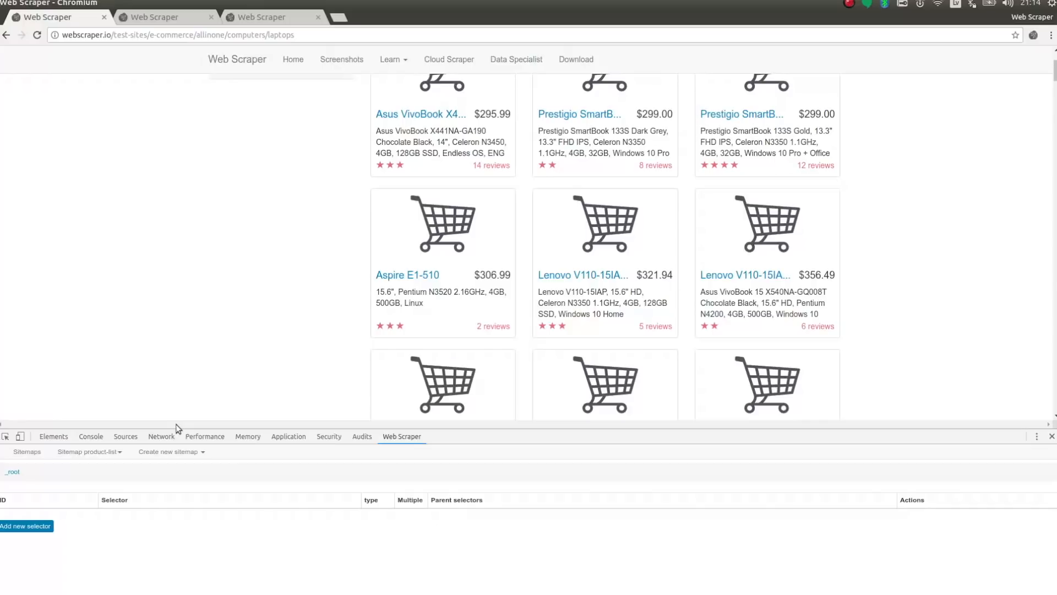
mouse_move(64, 520)
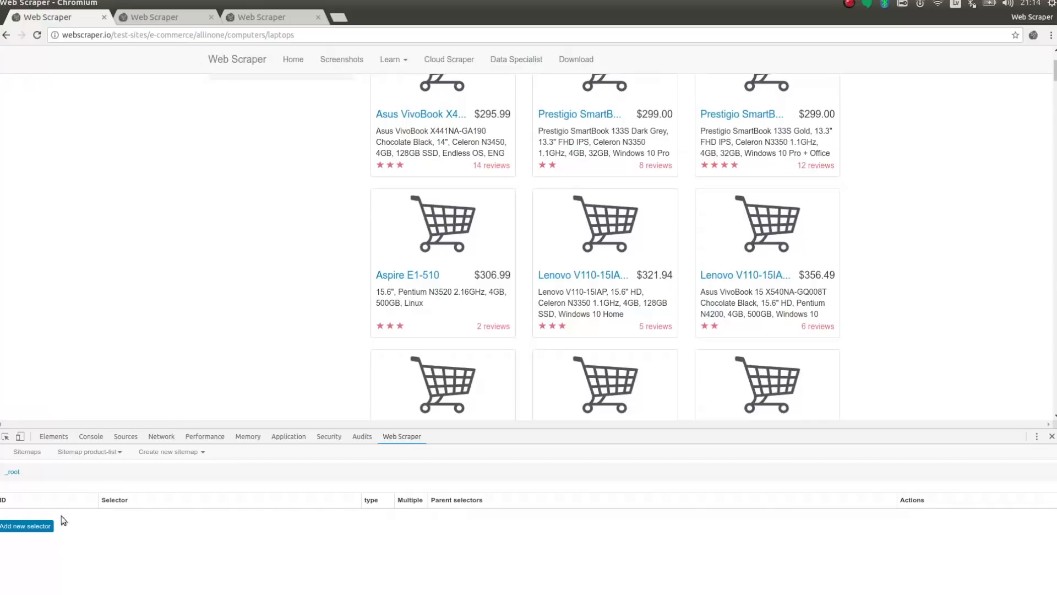
Add an Element-type selector with Id product-wrappers and begin selecting elements on the page.
click(26, 525)
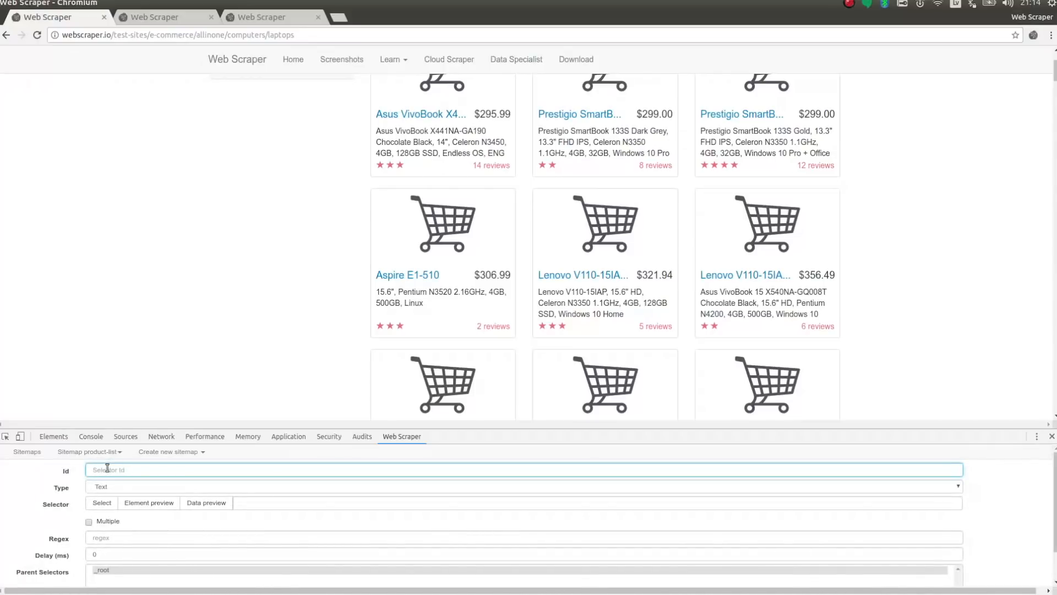
text(product-wrappers)
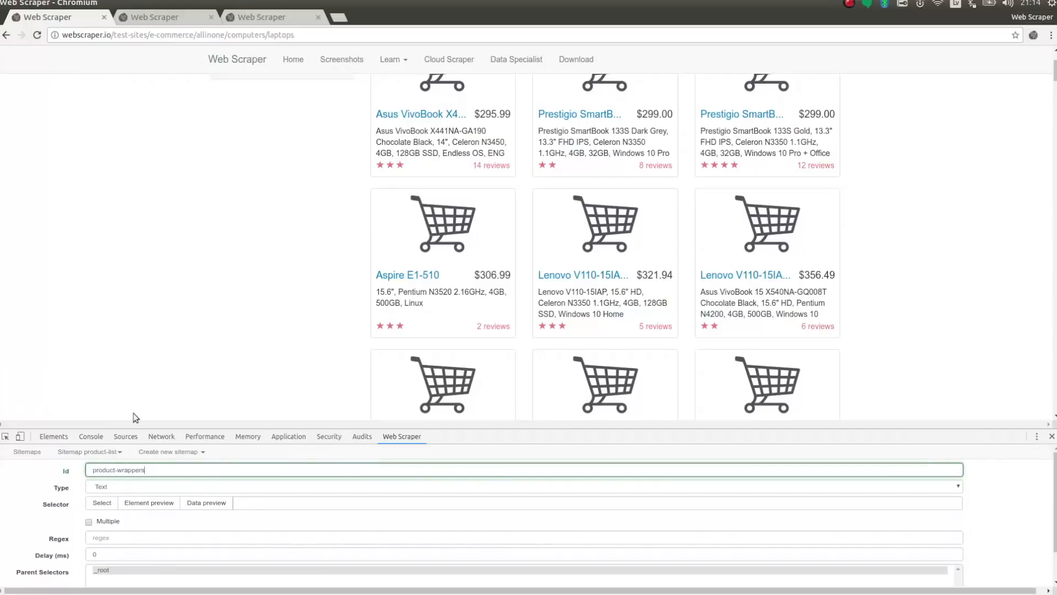
click(519, 487)
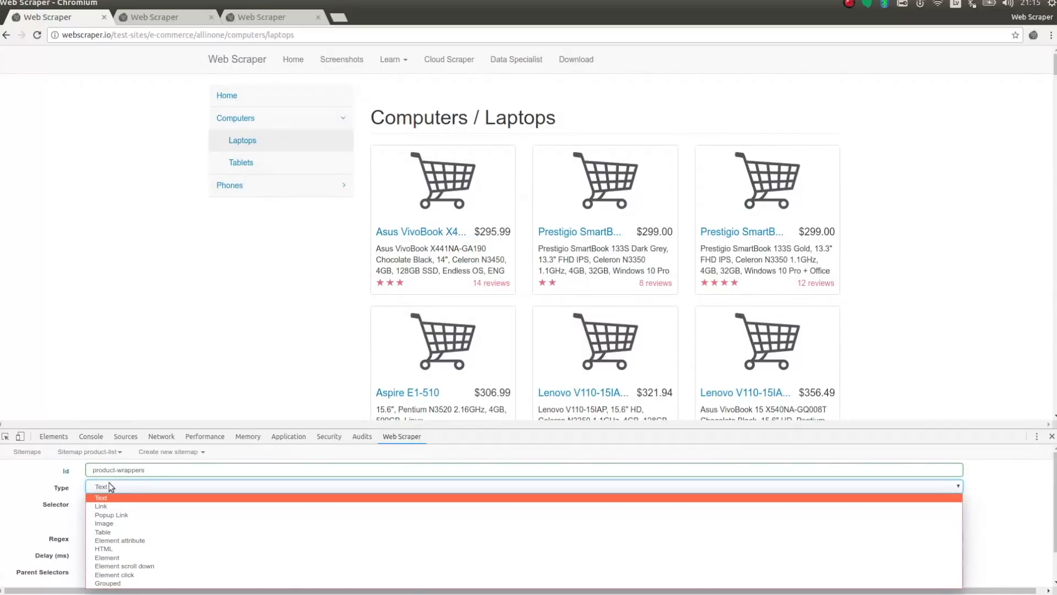
mouse_move(104, 523)
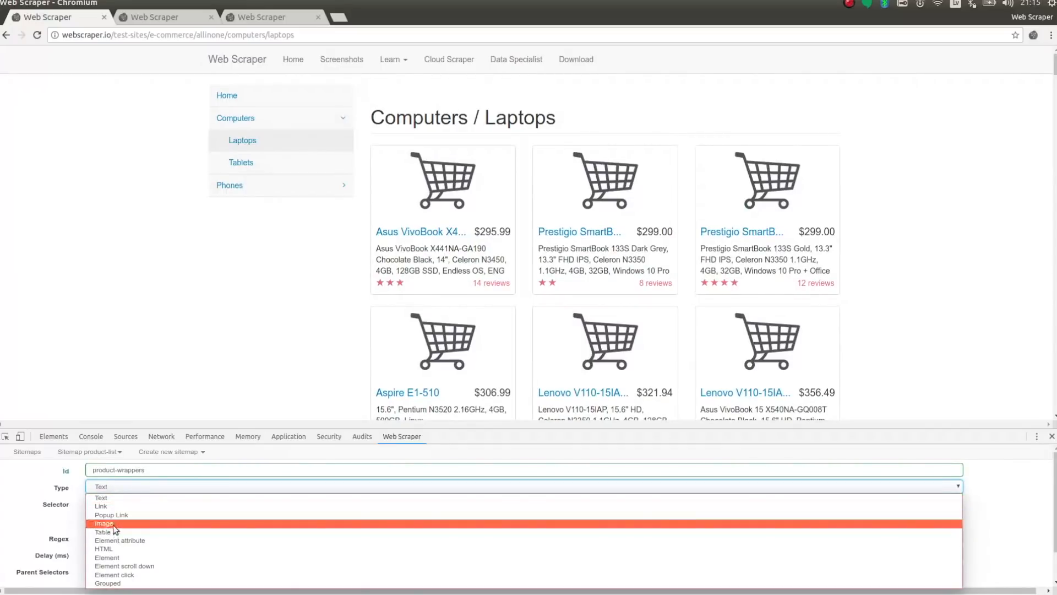
click(106, 565)
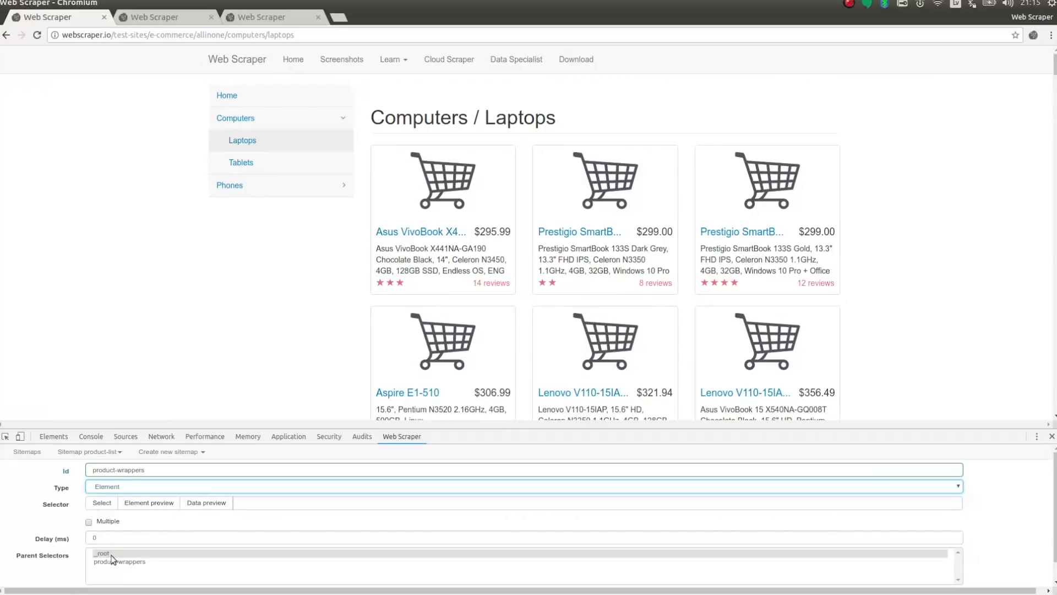
click(102, 503)
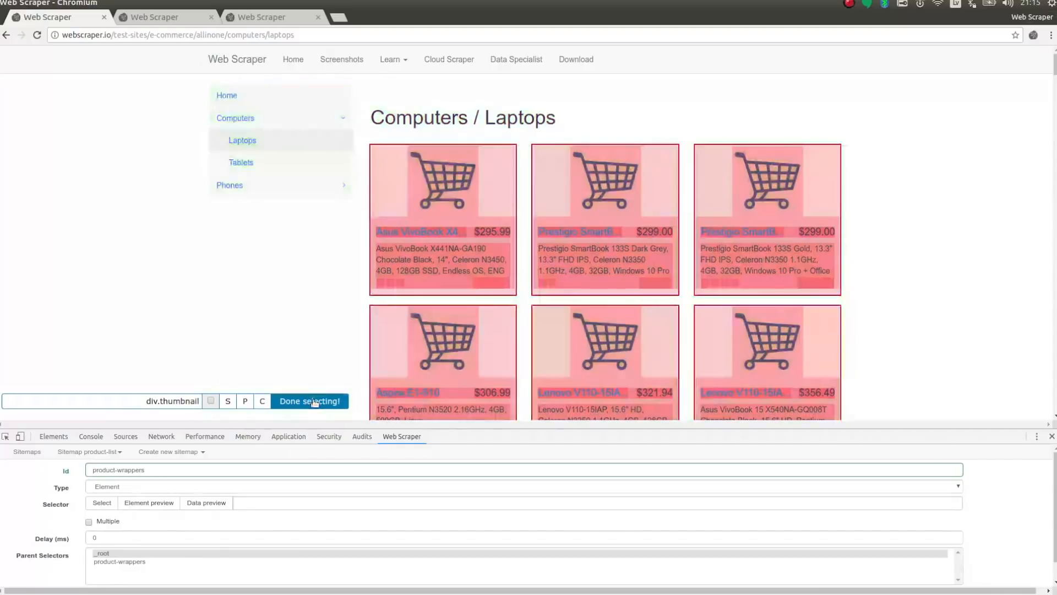
Pick the div.thumbnail product cards, enable Multiple, and save product-wrappers.
click(309, 400)
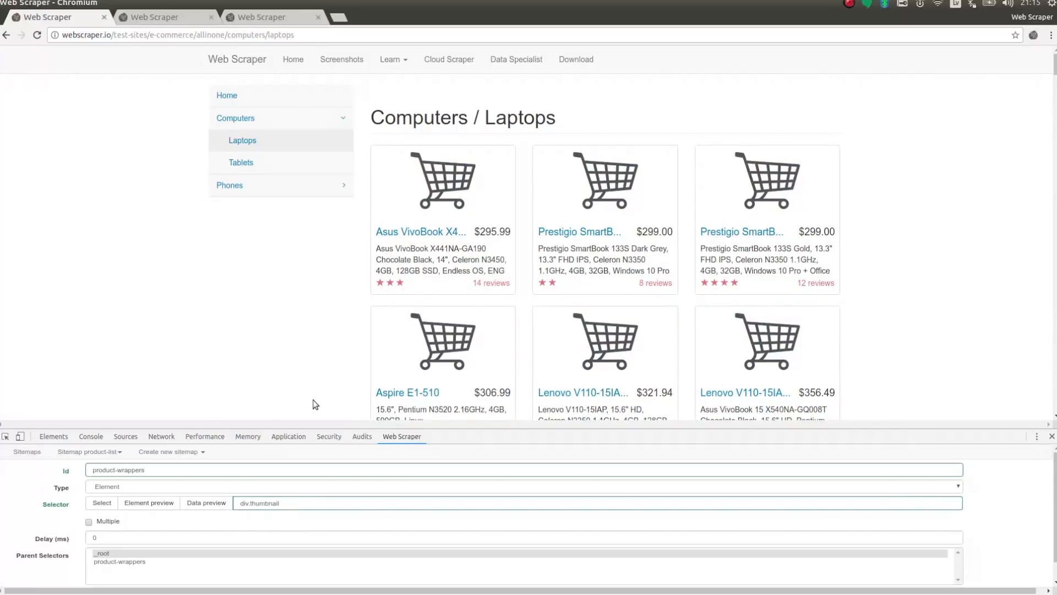
mouse_move(294, 410)
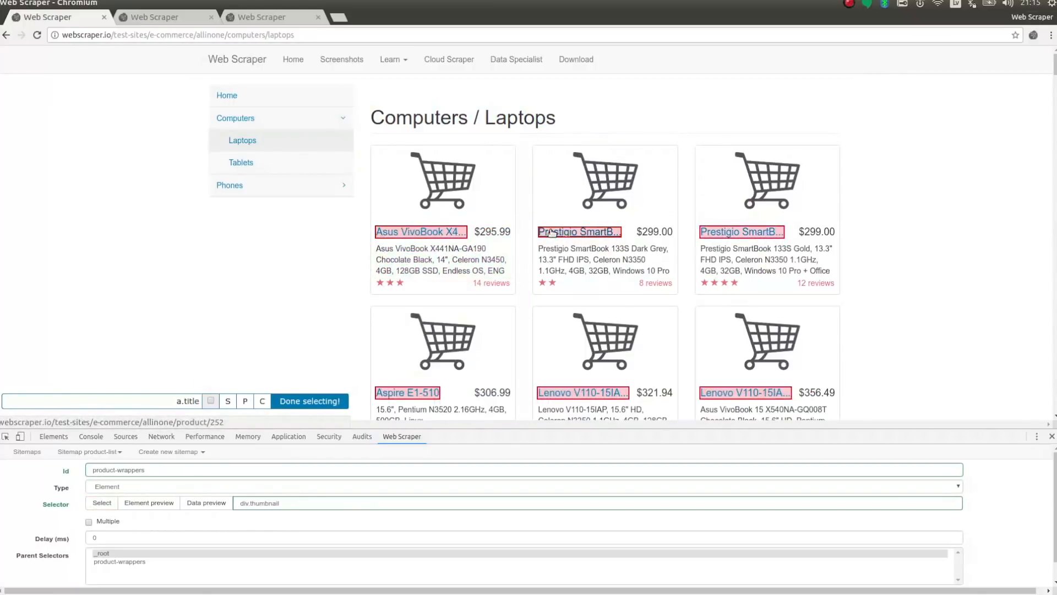
click(245, 400)
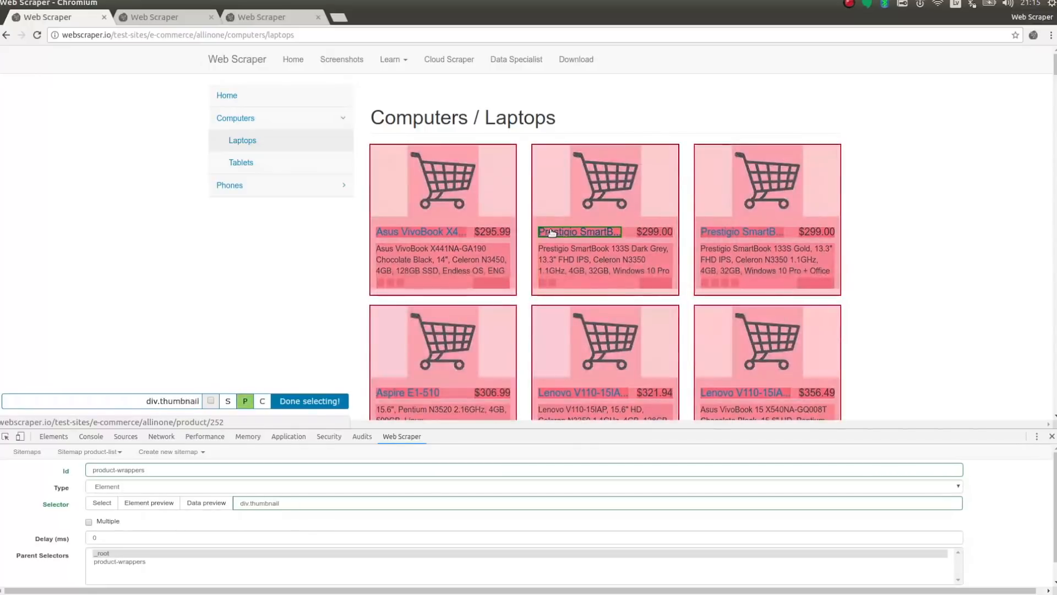
click(244, 400)
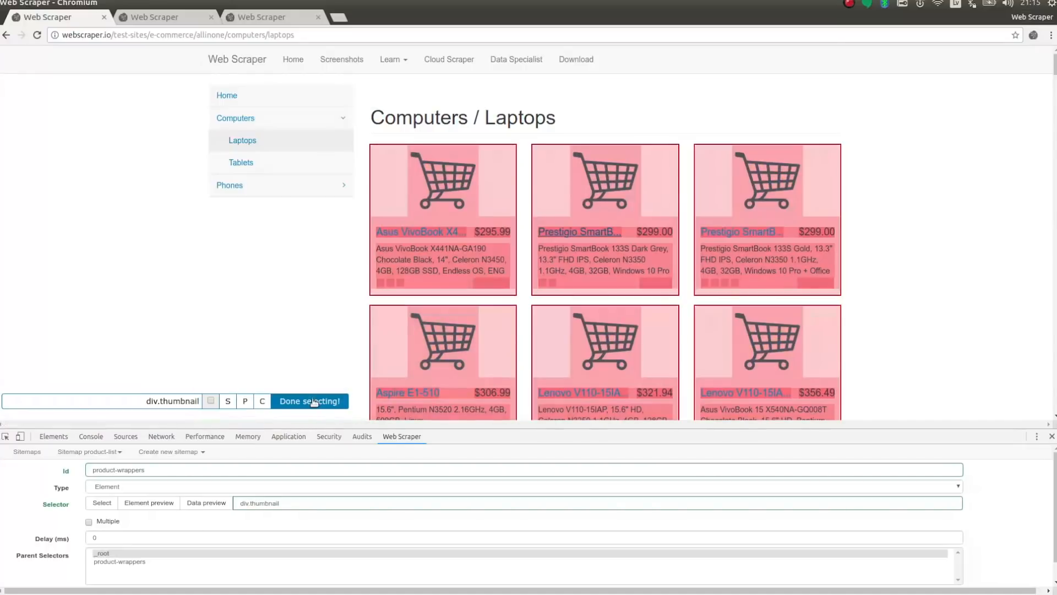
click(310, 402)
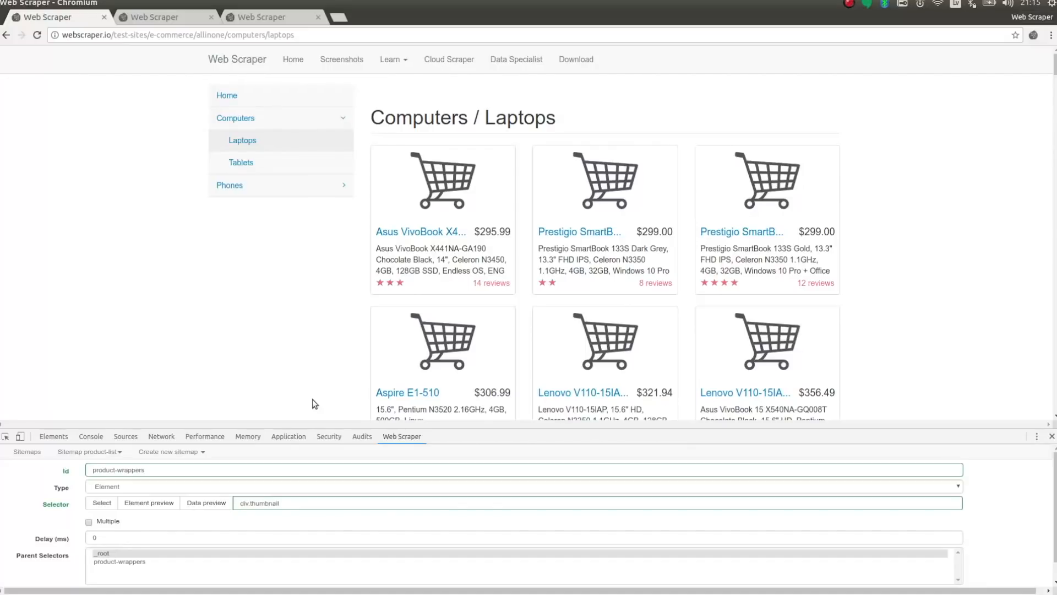
mouse_move(120, 519)
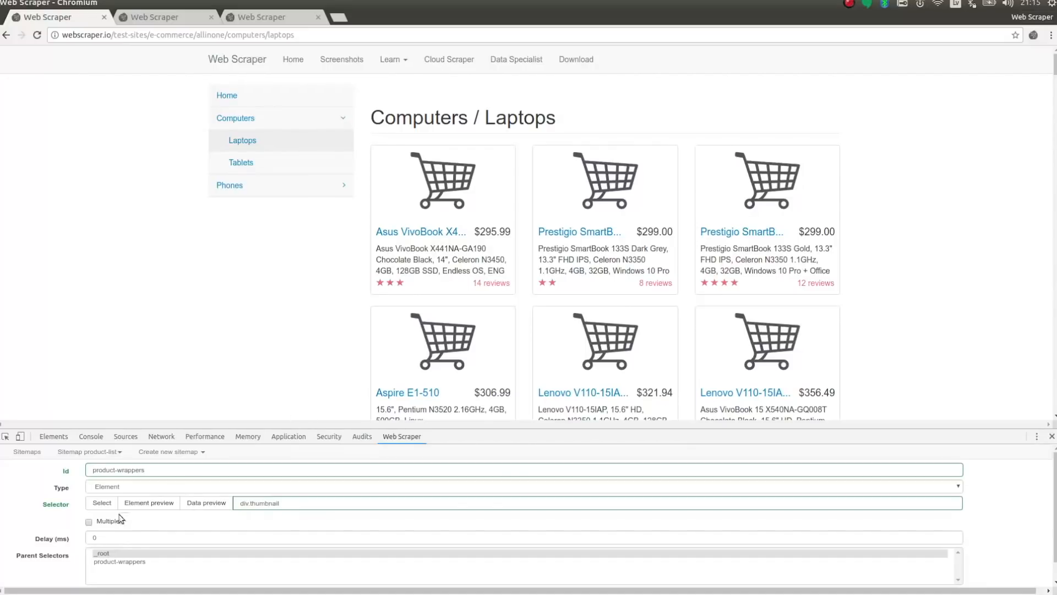
click(88, 522)
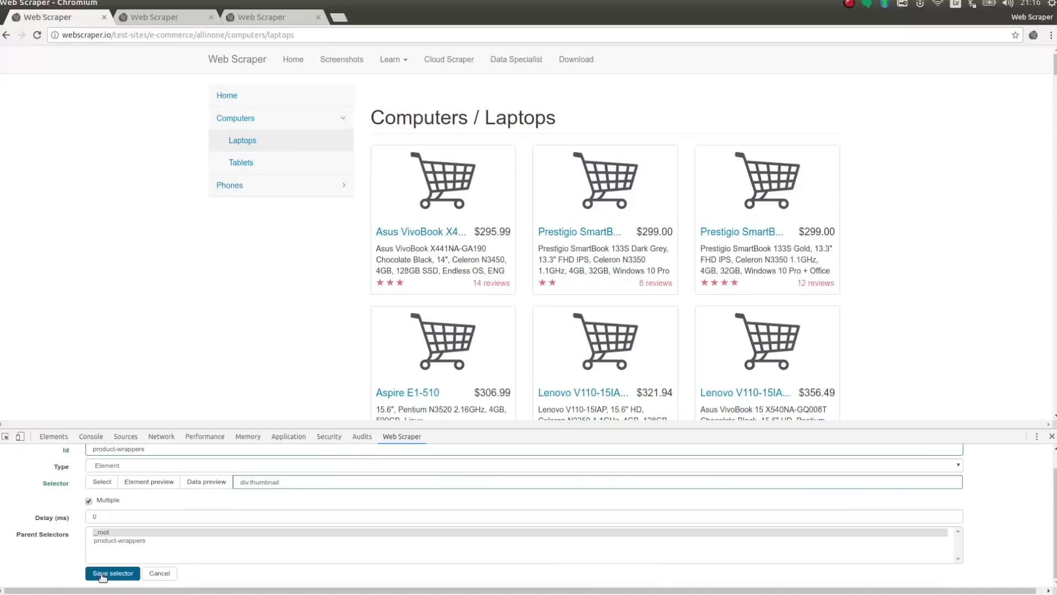
click(112, 573)
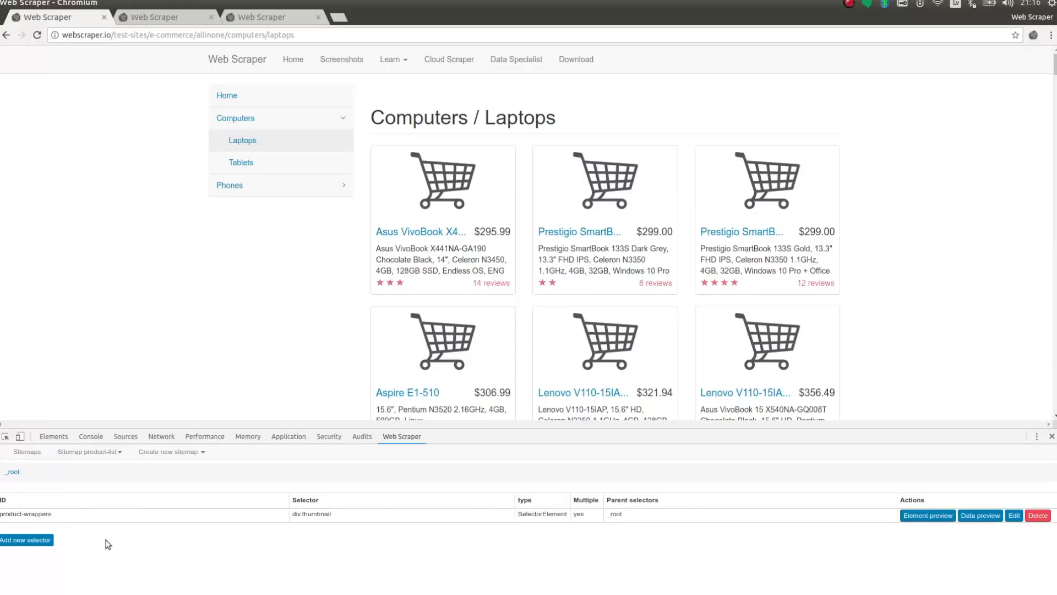
Inside product-wrappers, save a Text selector named name on a.title.
click(26, 514)
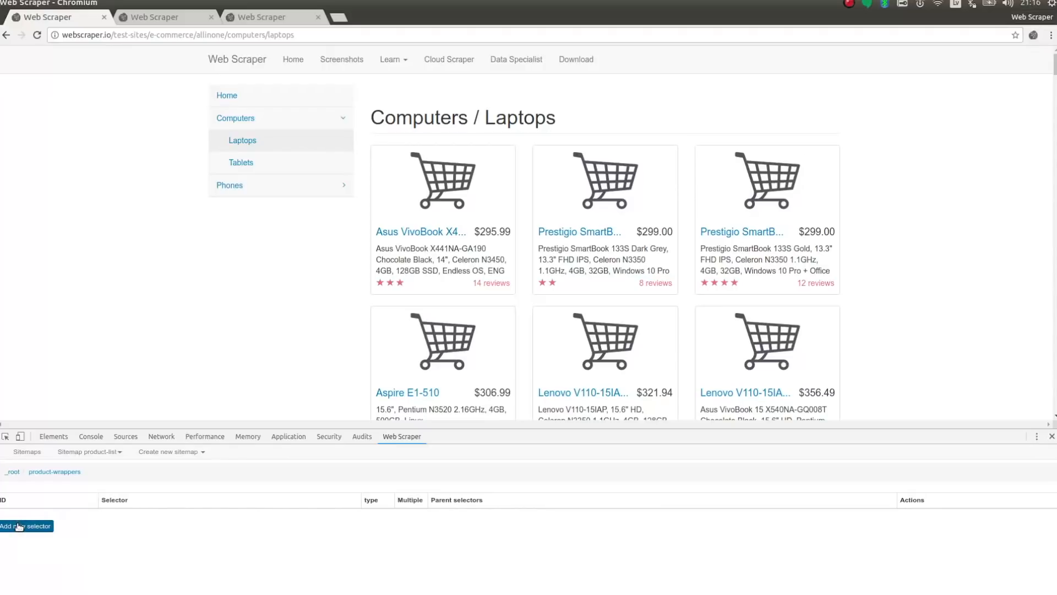
text(name)
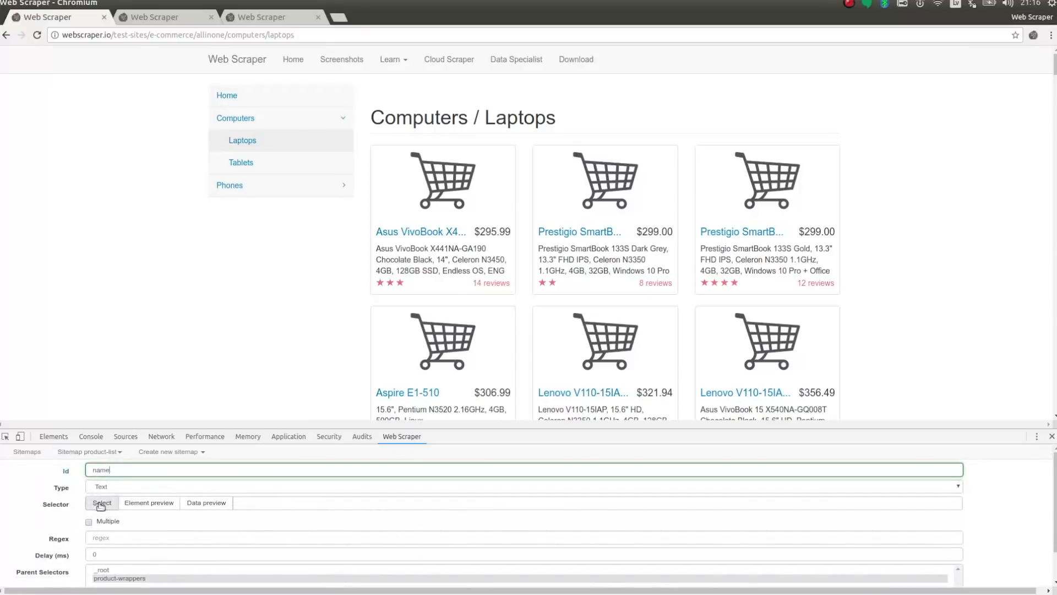
click(102, 502)
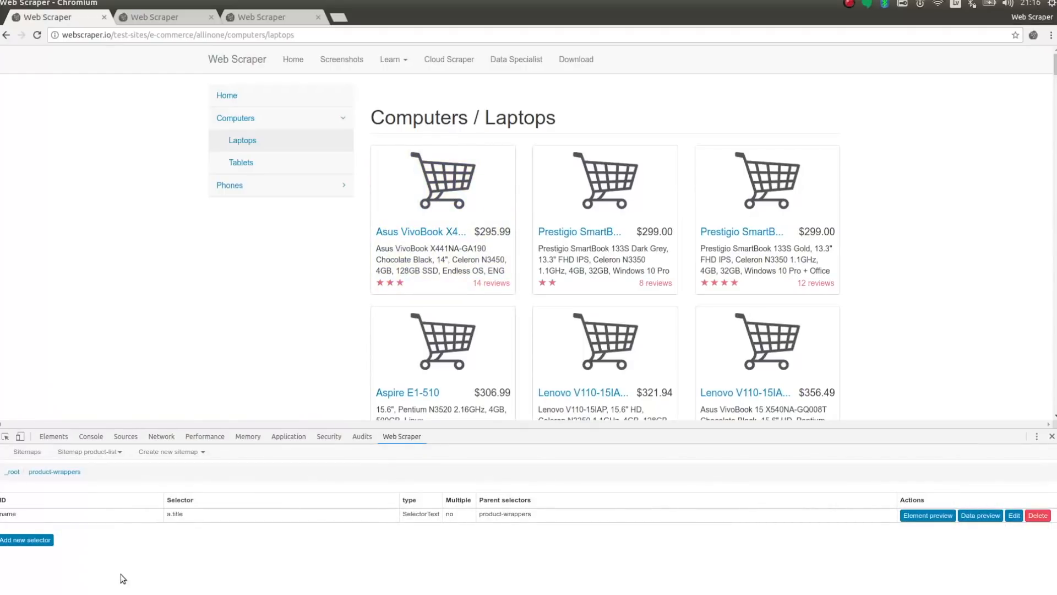
click(26, 539)
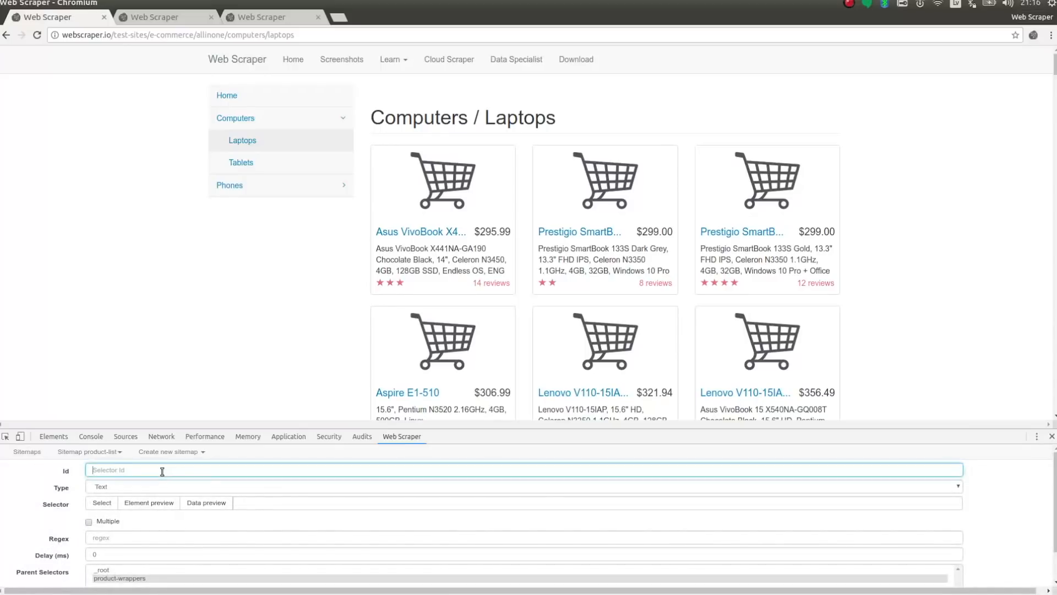
Save Text selectors price (h4.pull-right) and description (p.description) under product-wrappers.
click(102, 502)
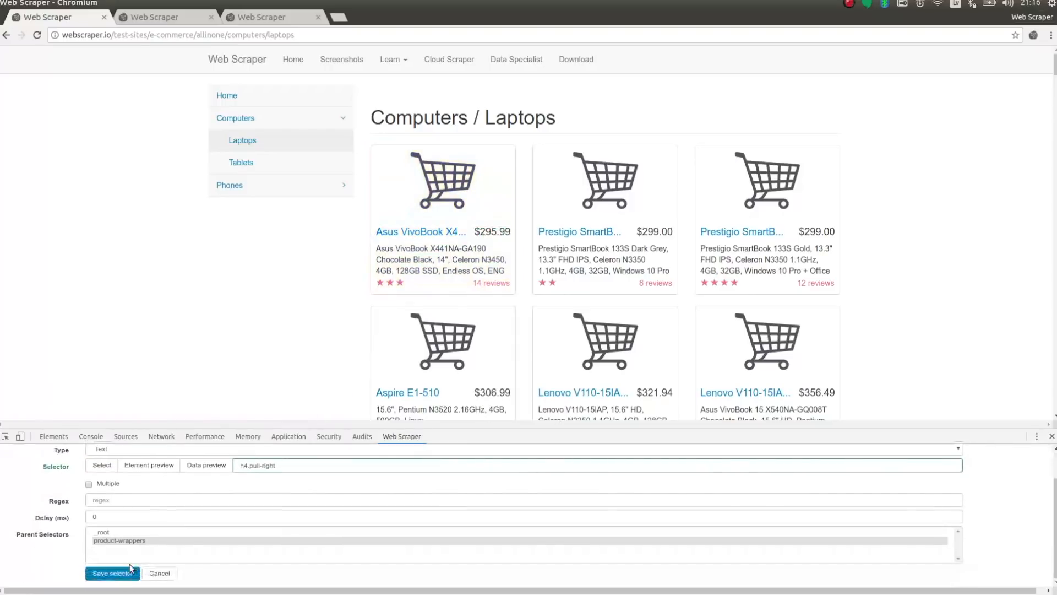
click(112, 573)
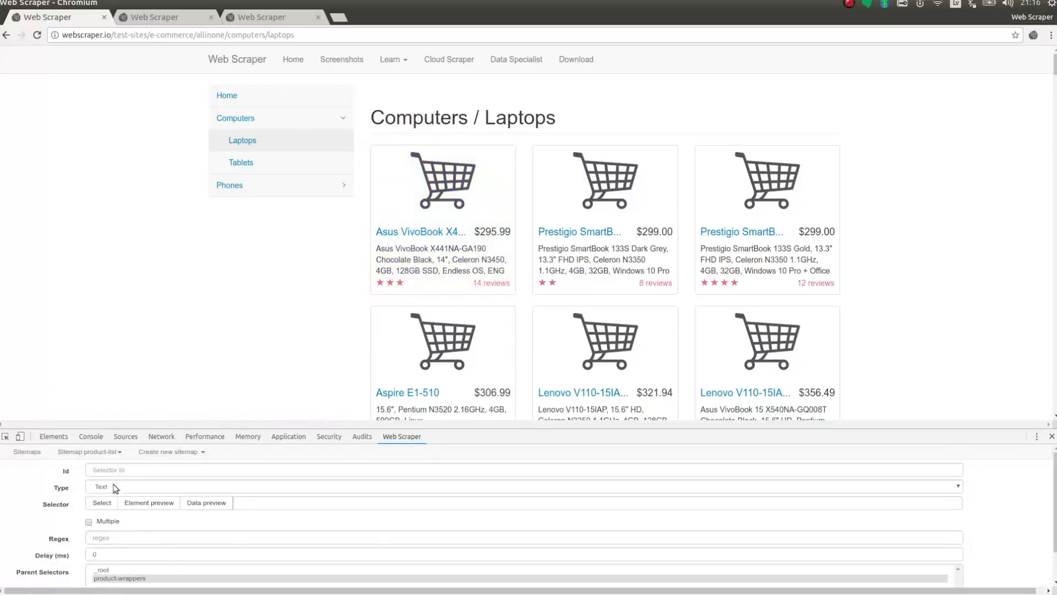
text(description)
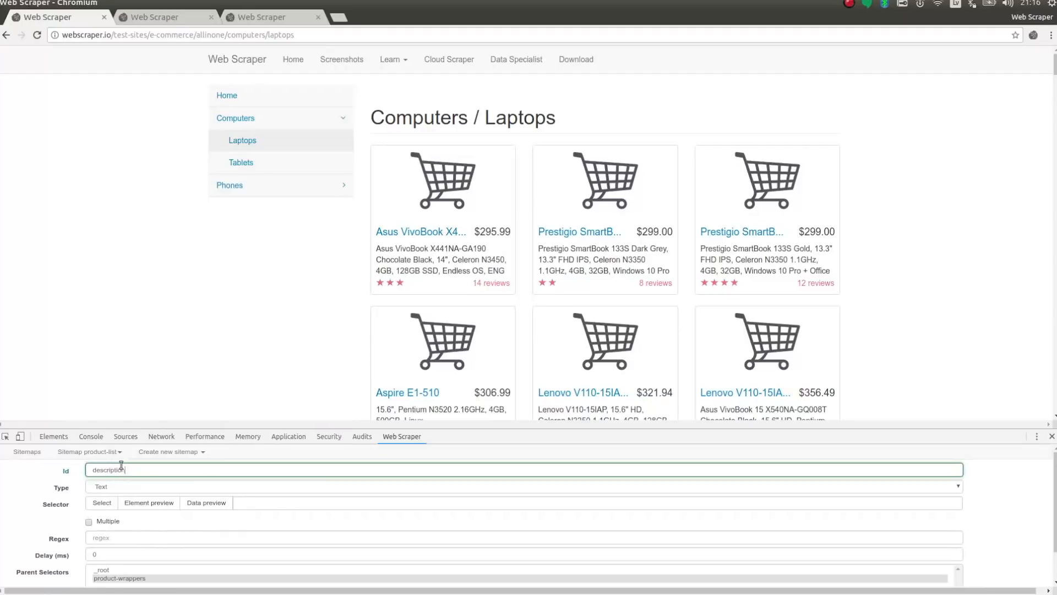
click(102, 502)
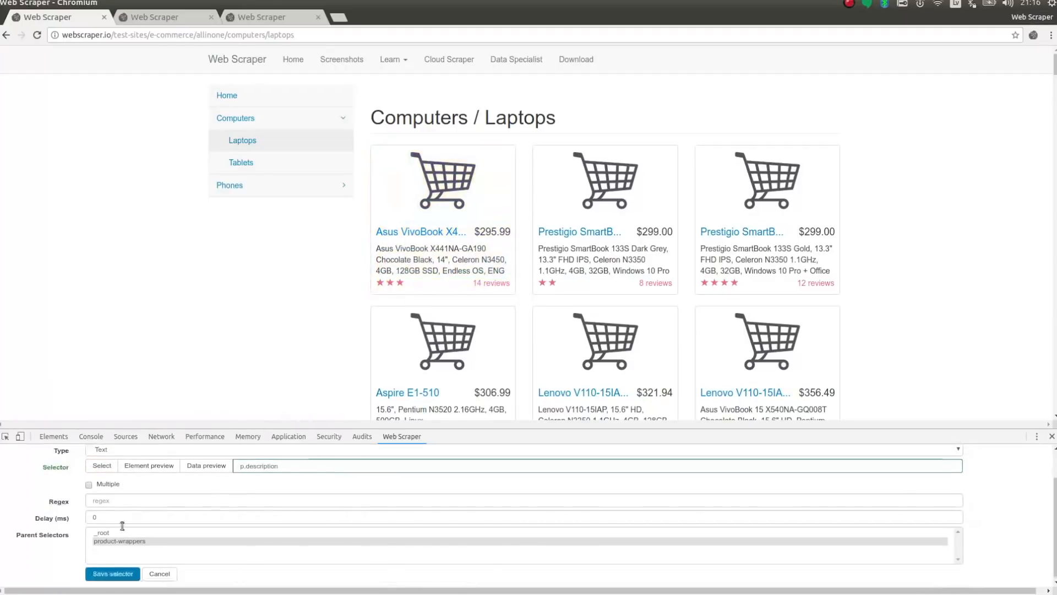
click(112, 574)
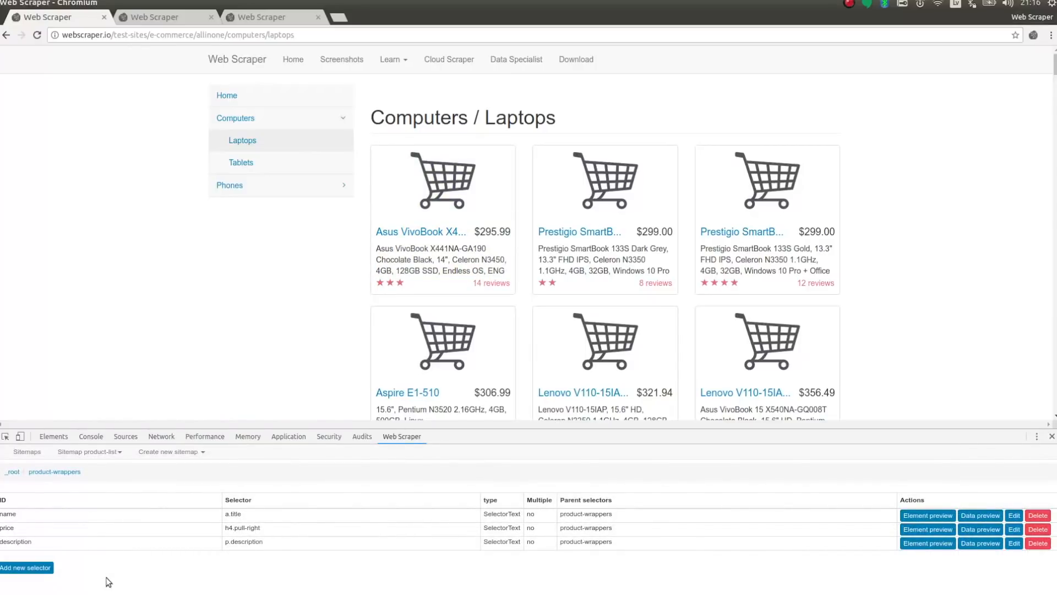
mouse_move(117, 558)
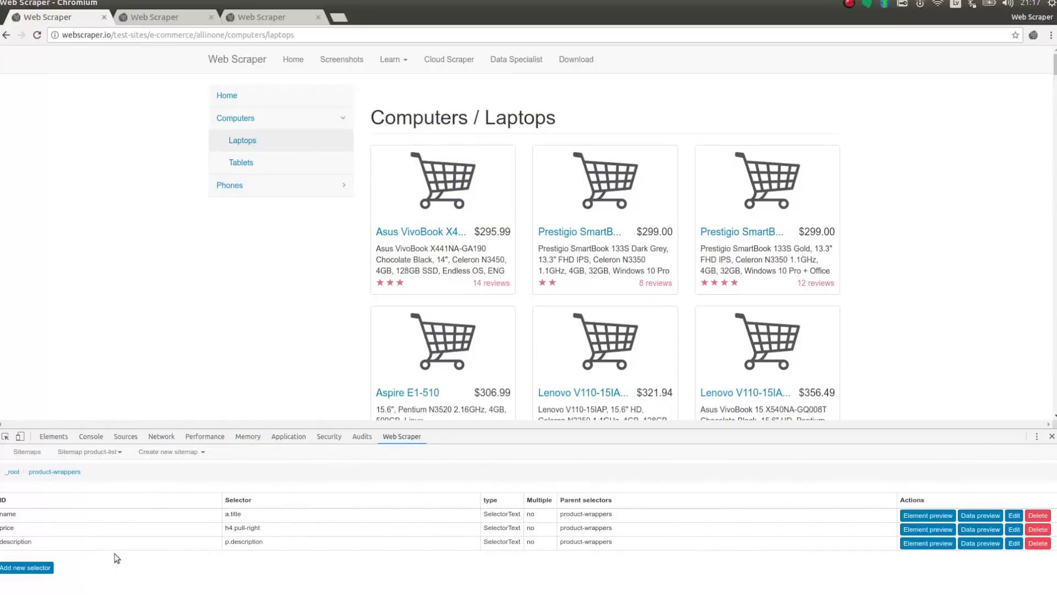
mouse_move(227, 433)
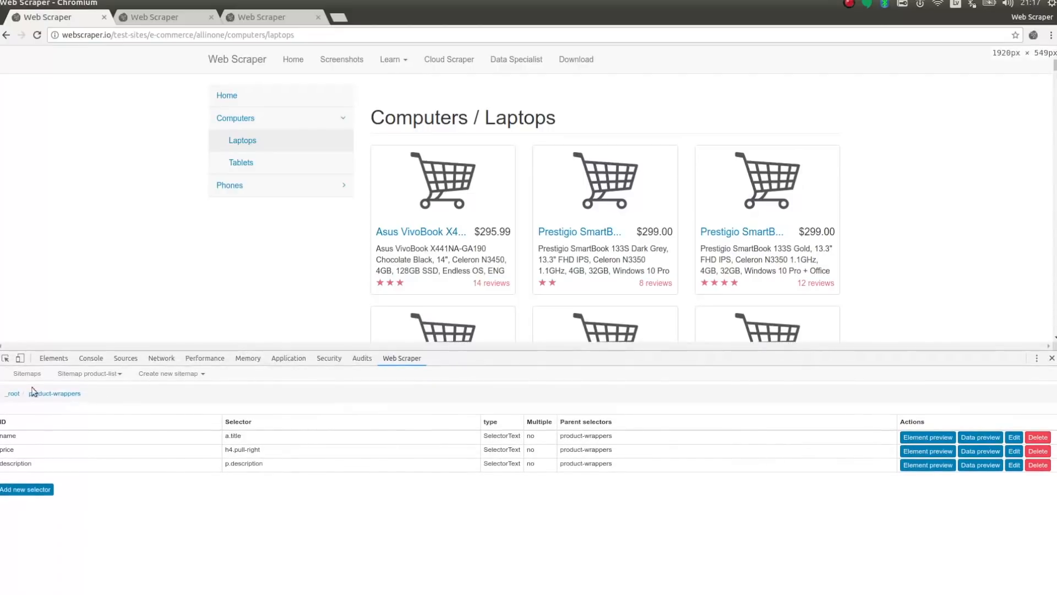
From _root, preview product-wrappers' names, prices and descriptions, then open the product-list scrape settings.
click(12, 393)
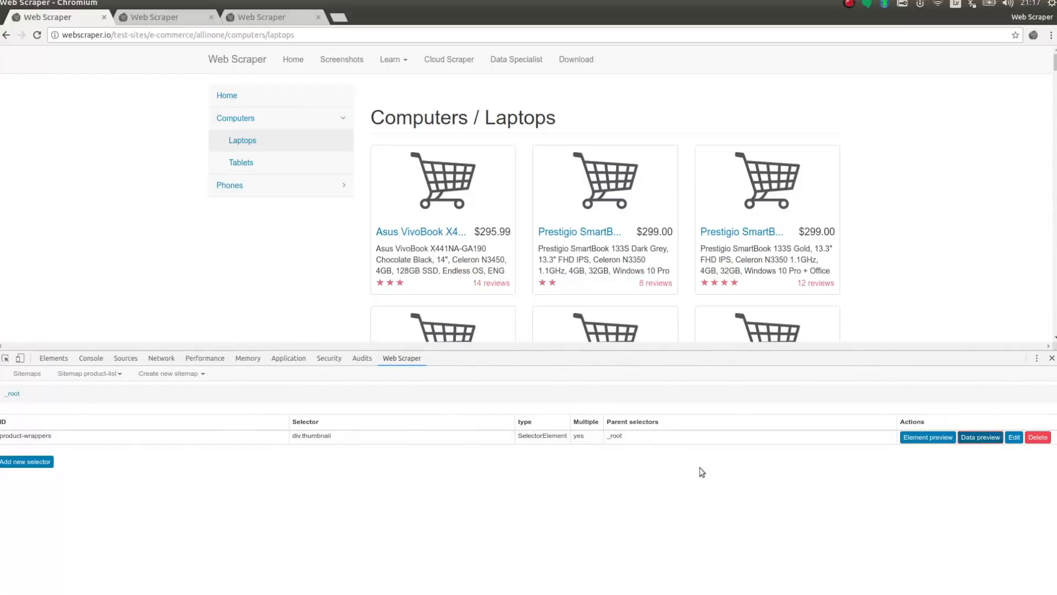
click(979, 437)
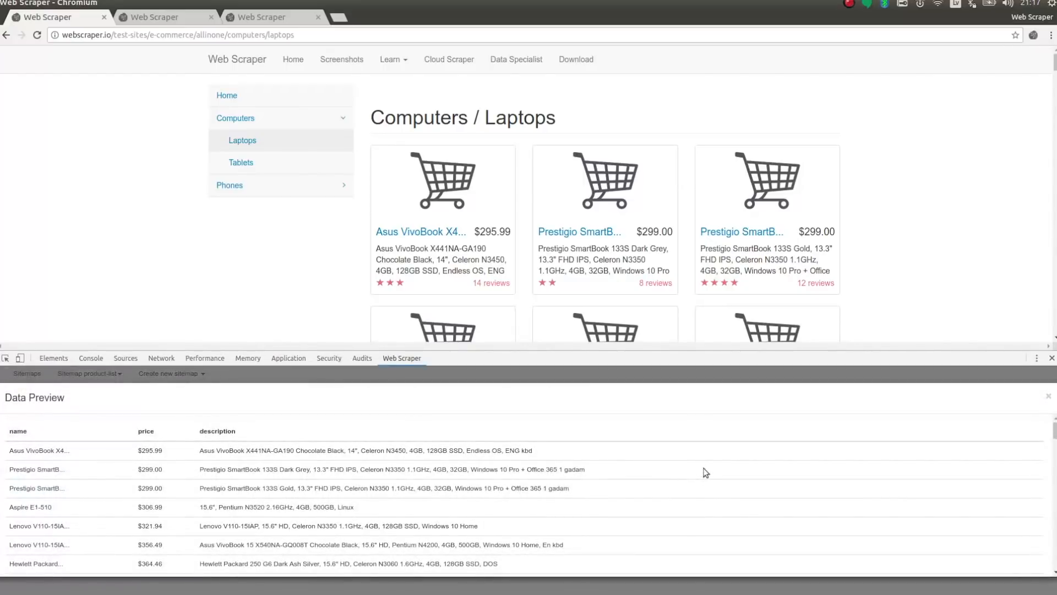
scroll(down, 3)
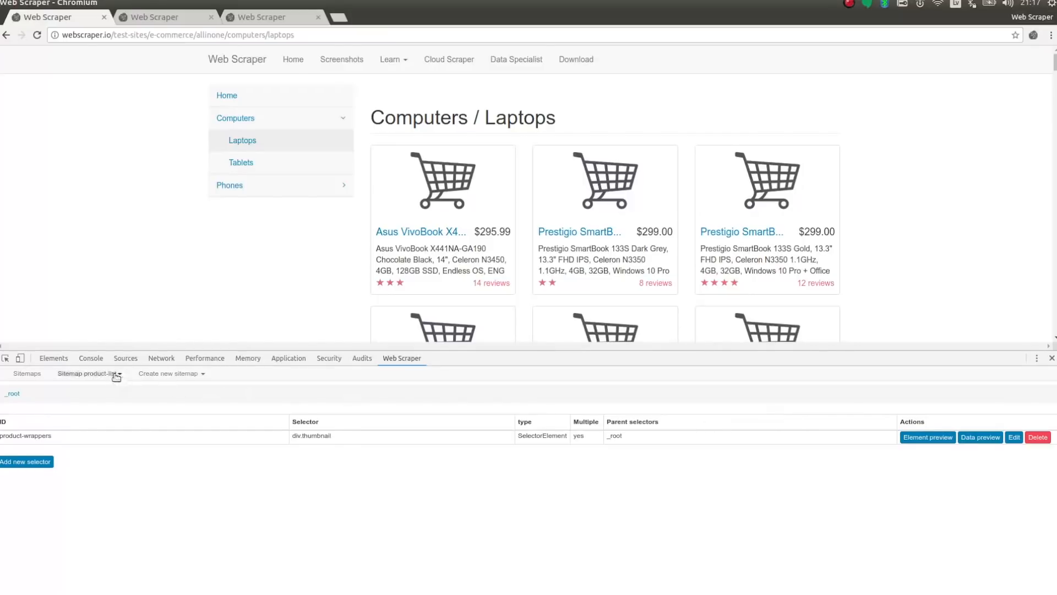
click(87, 374)
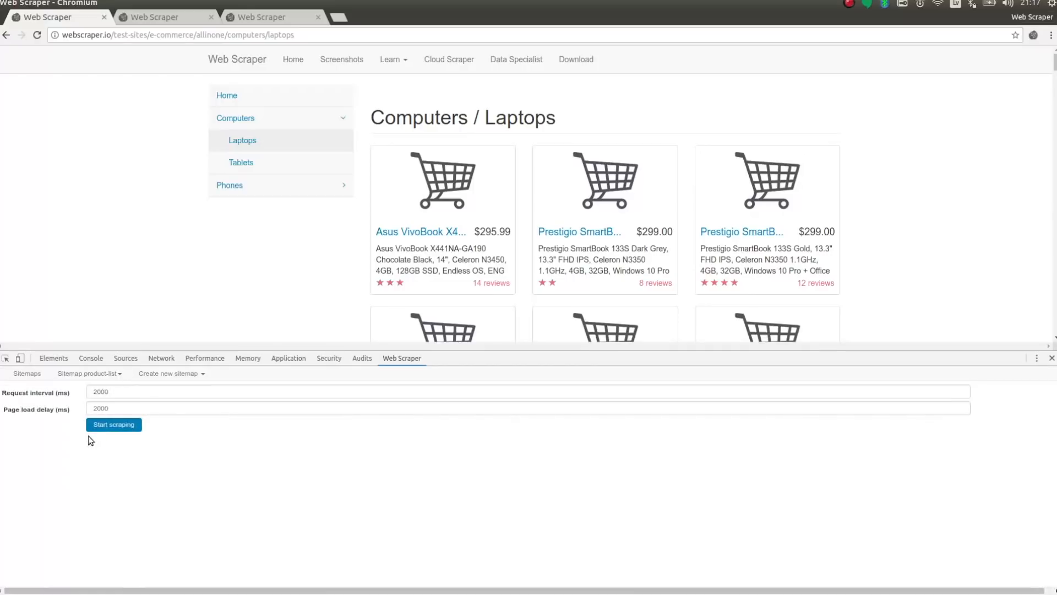
Start scraping product-list and let it run until scraping finishes.
click(113, 424)
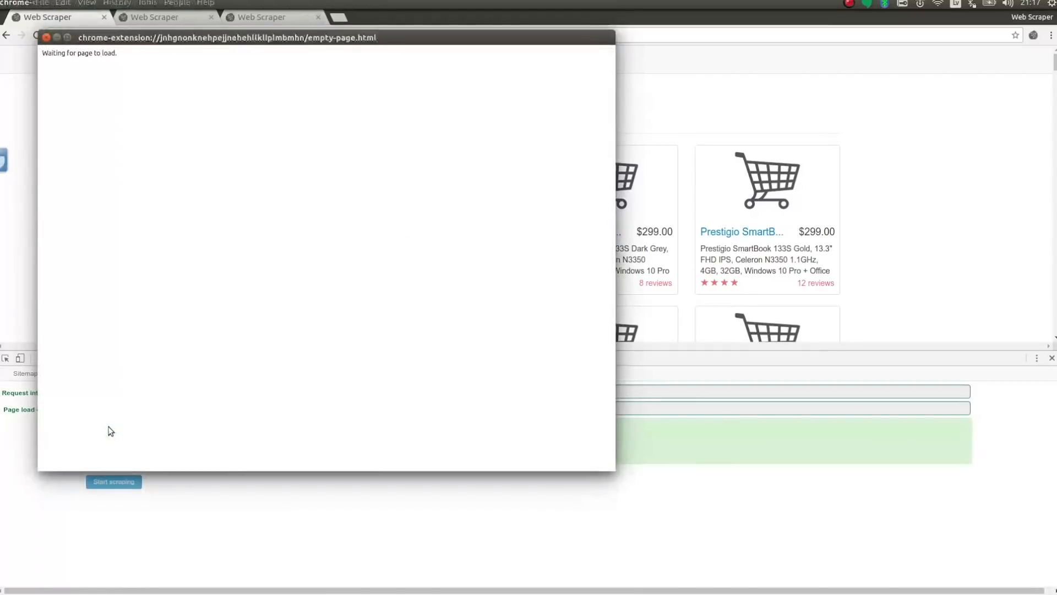
click(113, 482)
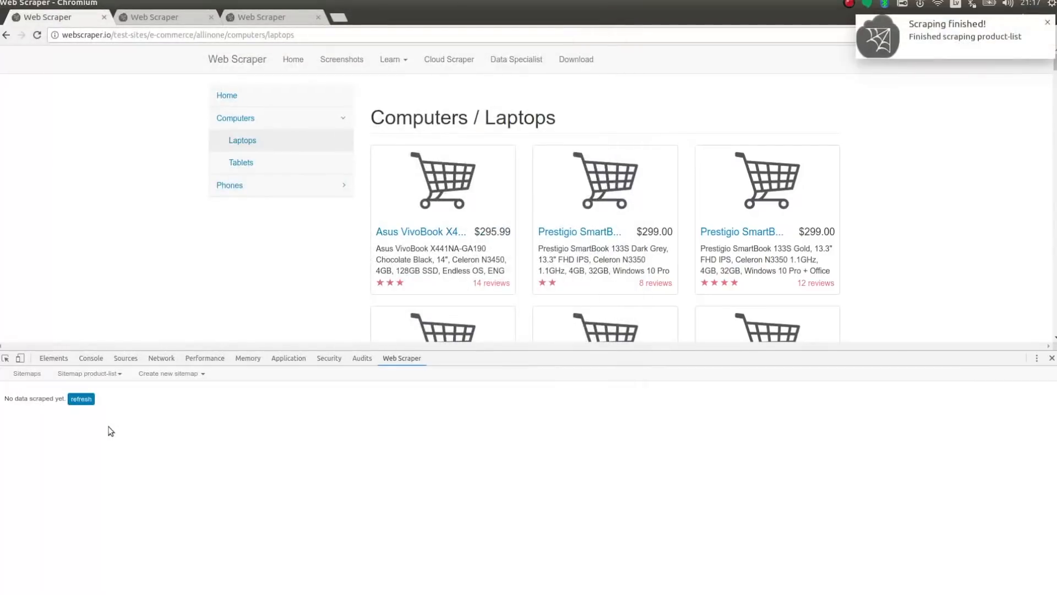
click(81, 399)
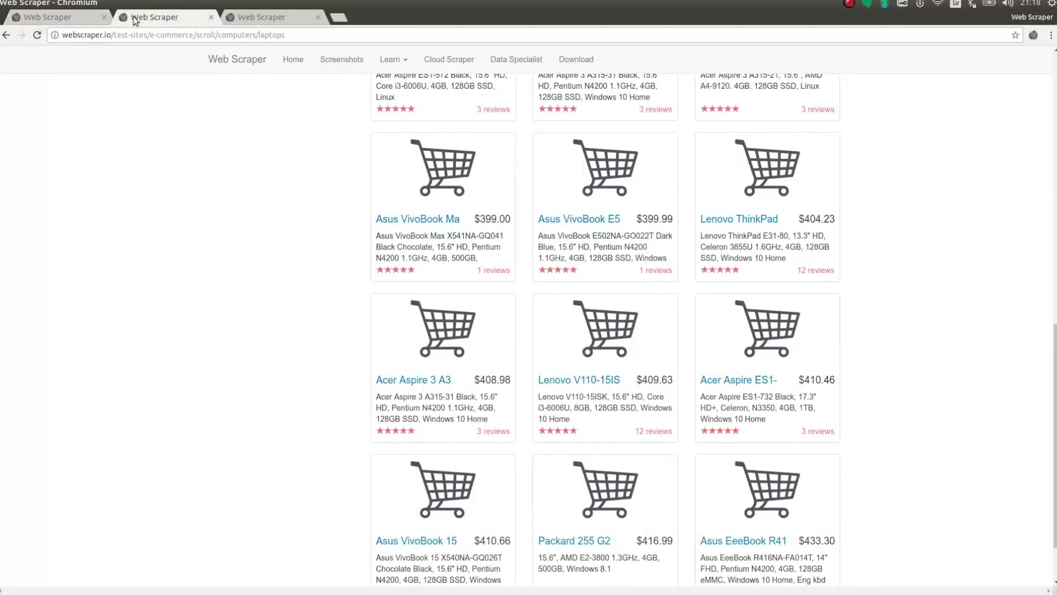
Scroll down the infinite-scroll laptops page as more products load.
scroll(down, 3)
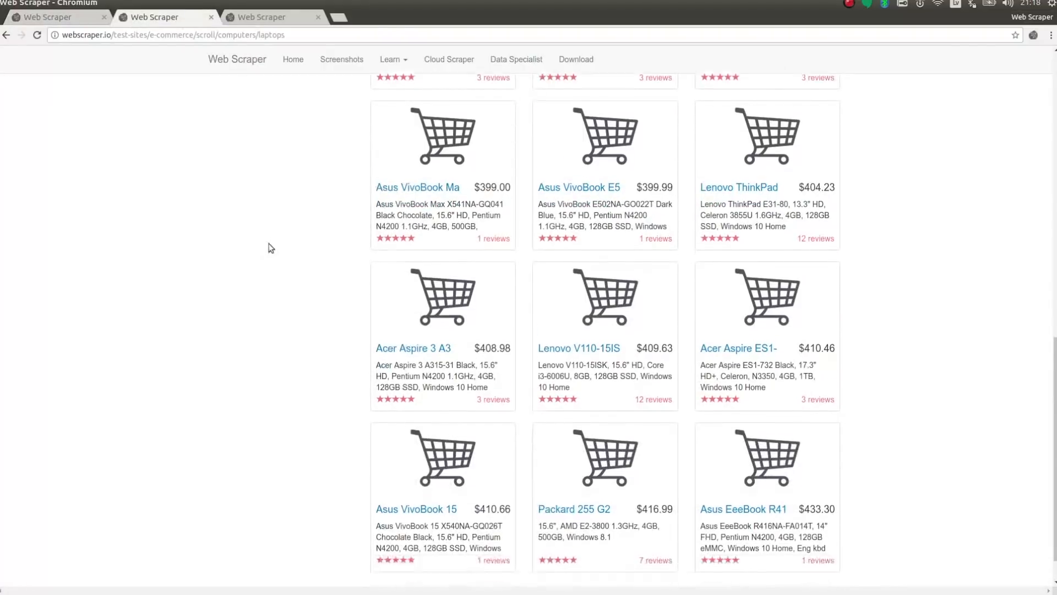
scroll(down, 3)
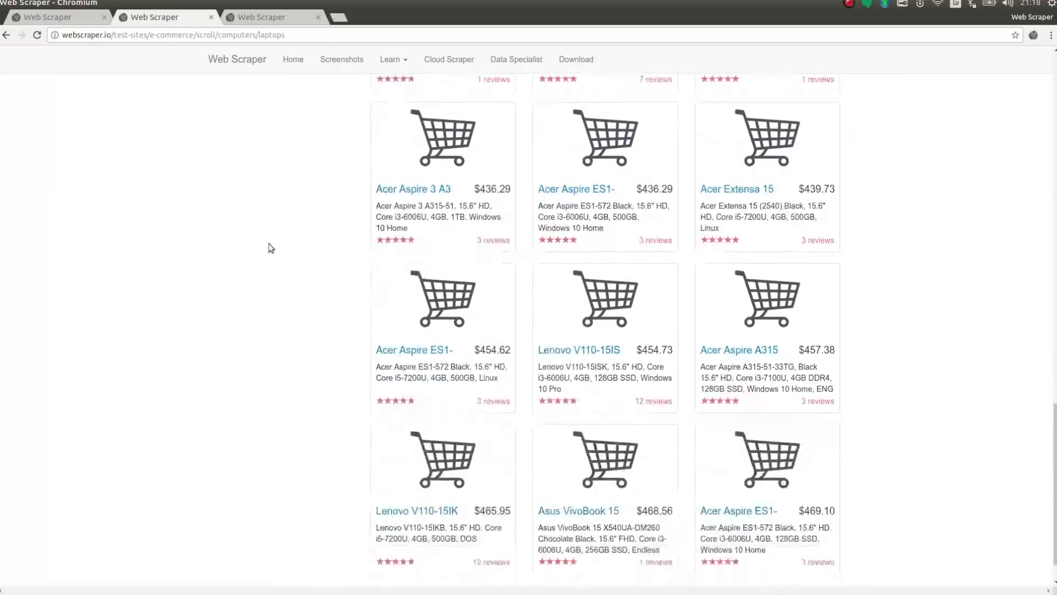
scroll(down, 3)
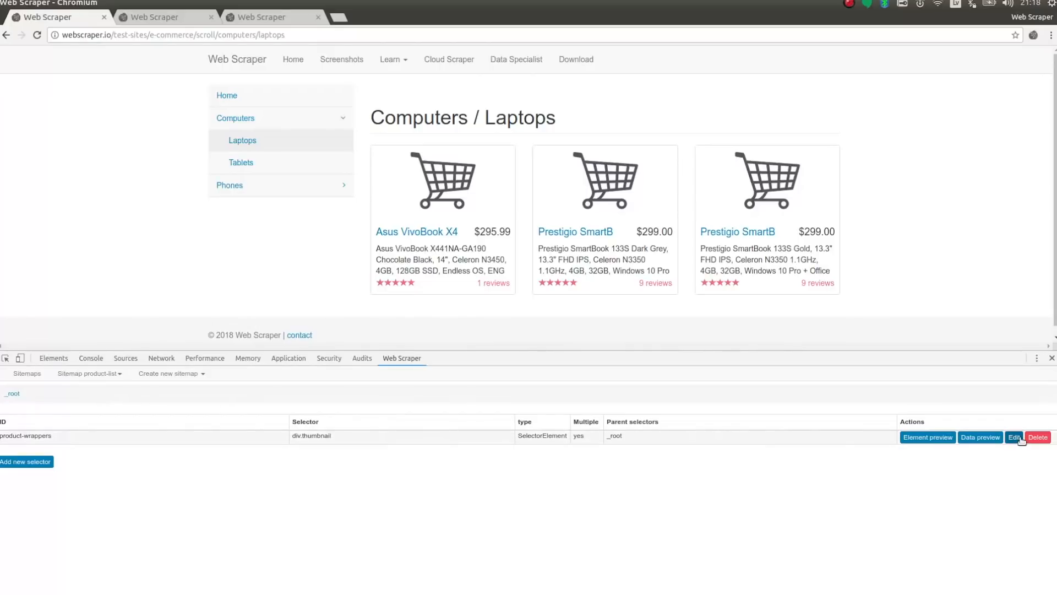
Edit product-wrappers to type Element scroll down with a 500 ms delay and save.
click(1015, 437)
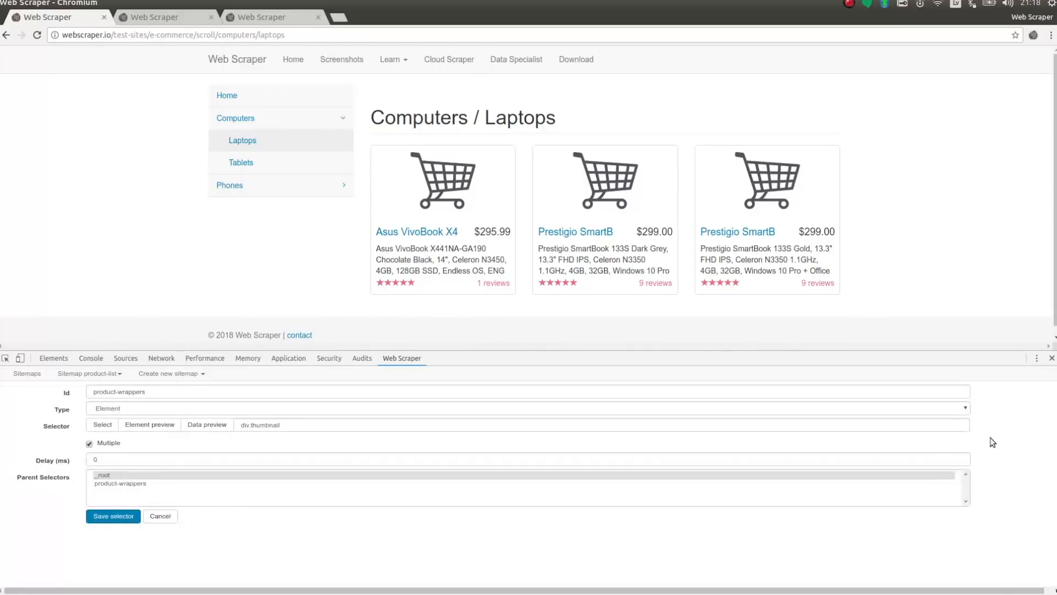
mouse_move(263, 473)
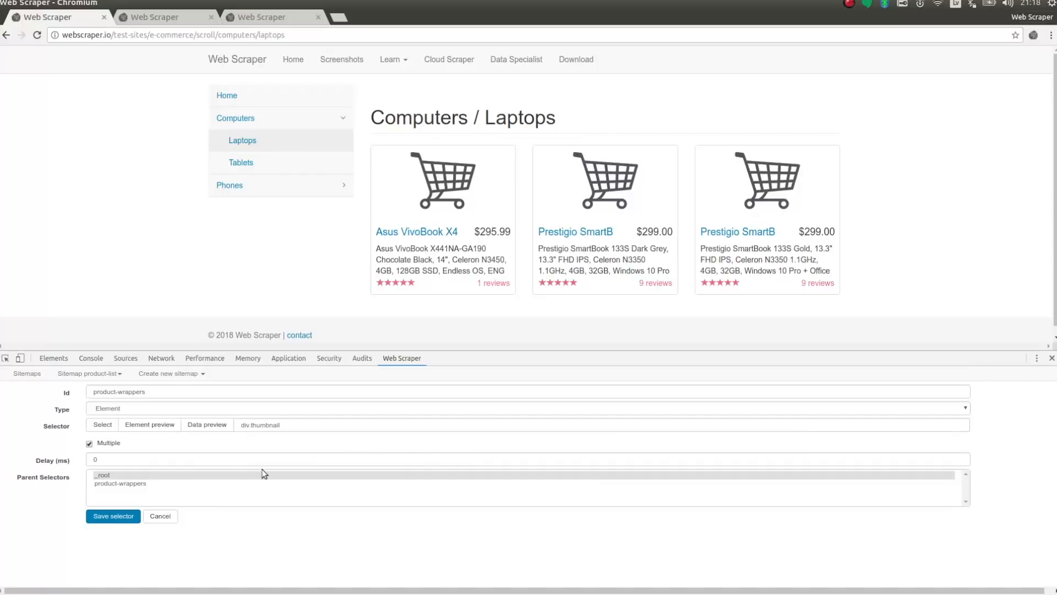
click(526, 408)
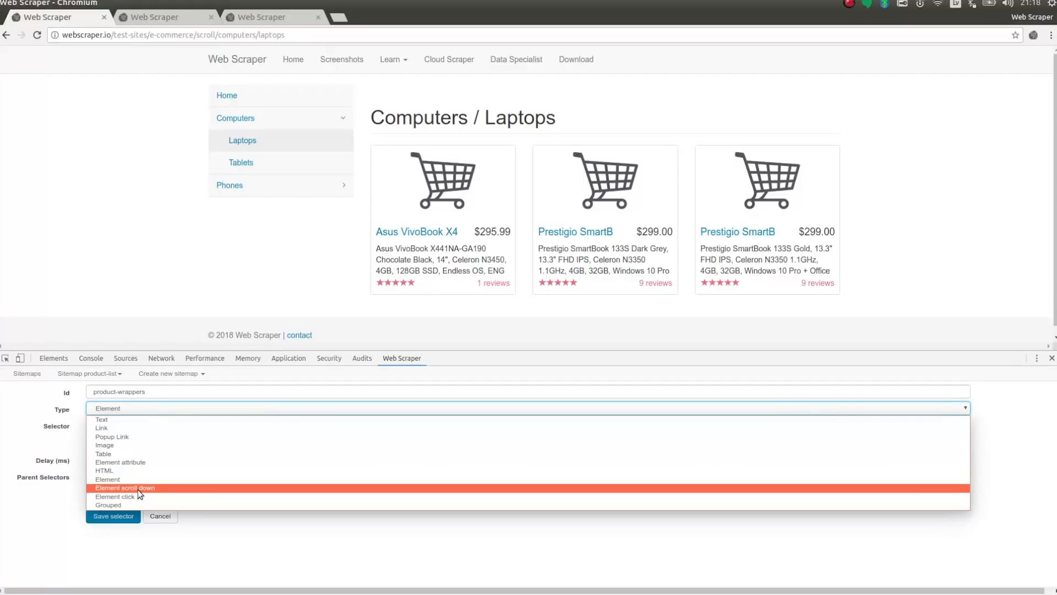
click(125, 487)
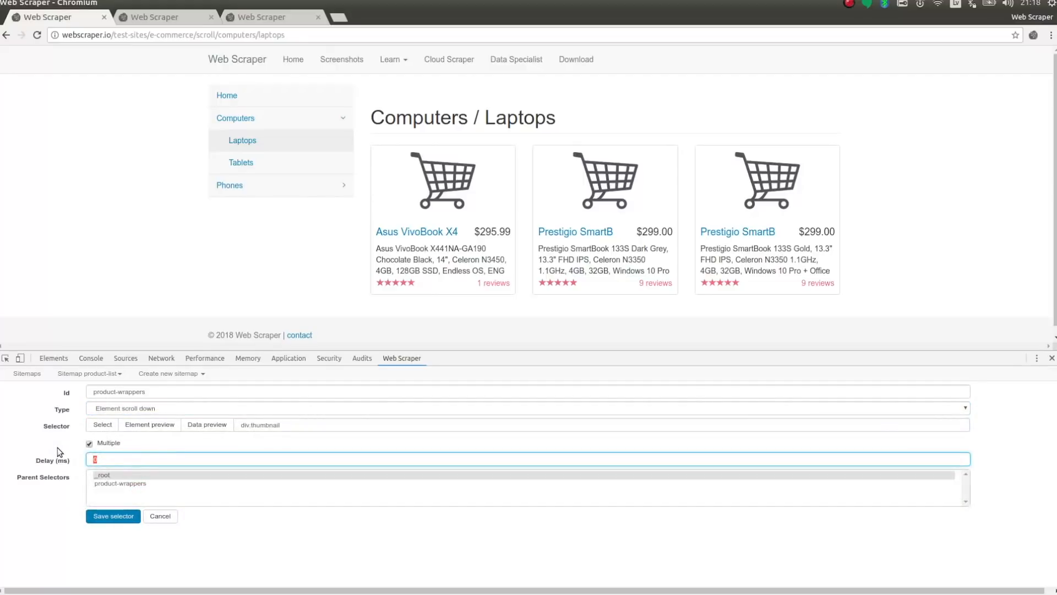
text(500)
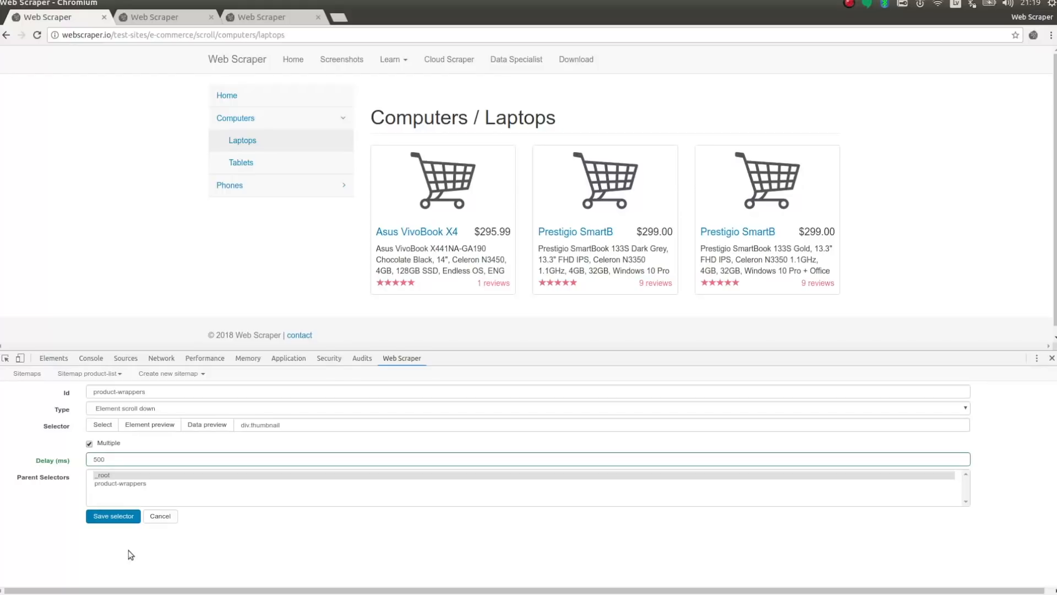
click(112, 516)
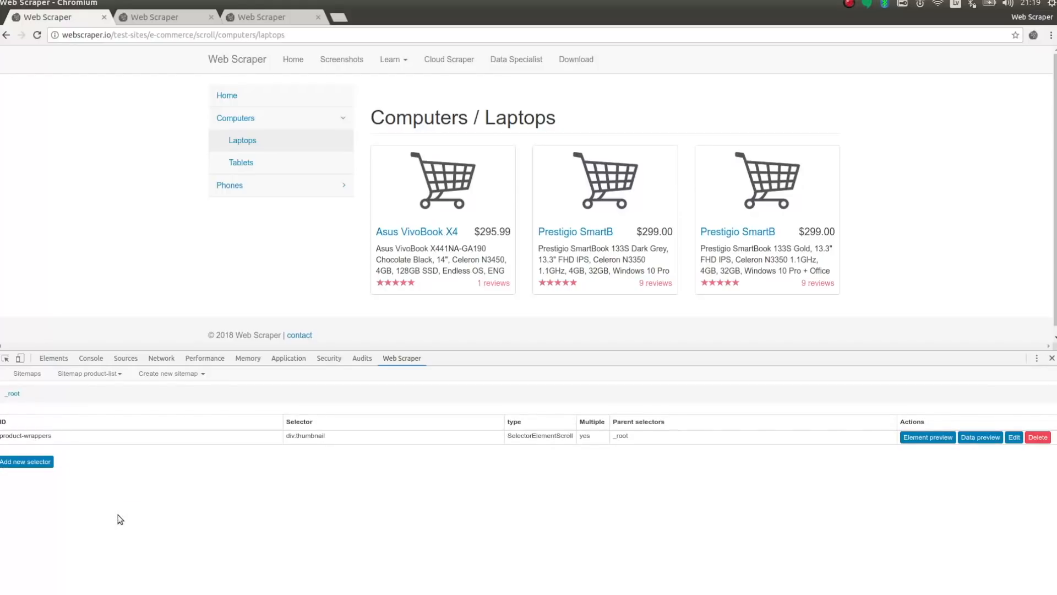
mouse_move(112, 516)
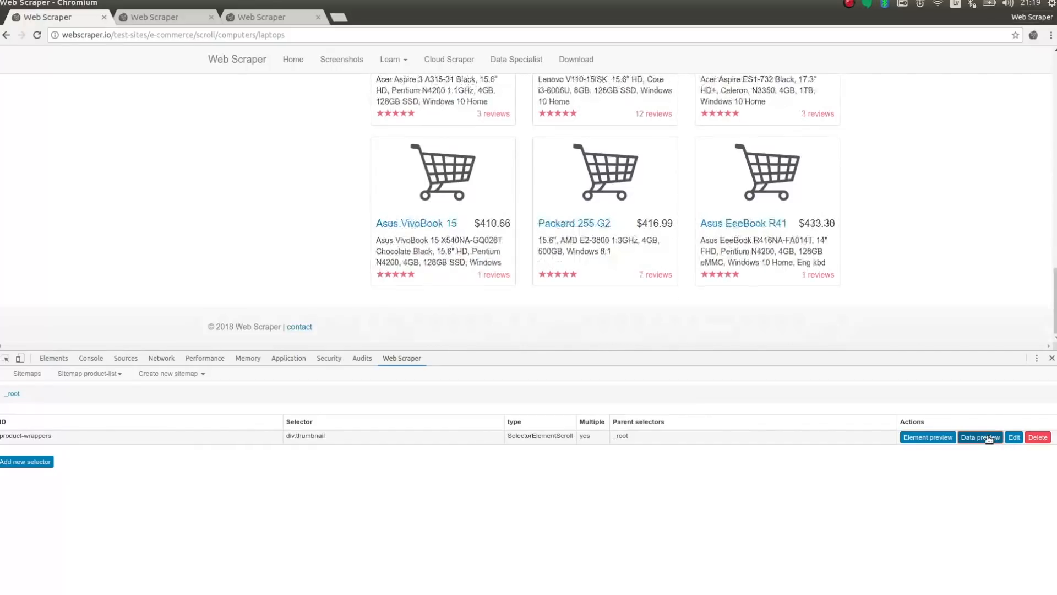
Run Data preview on the scroll-down product-wrappers to list laptop names, prices and descriptions.
scroll(down, 3)
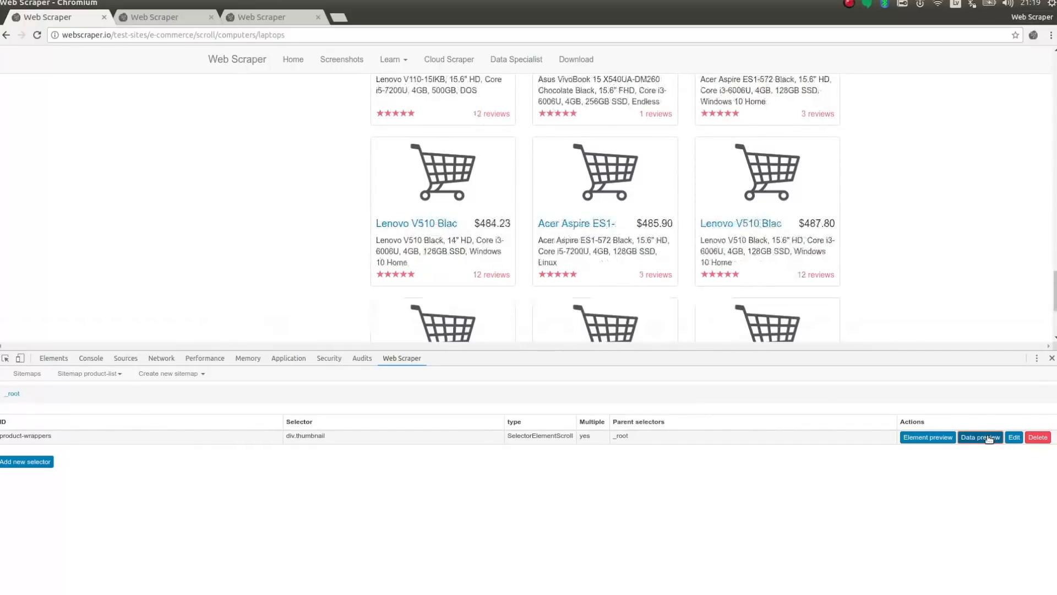
scroll(down, 3)
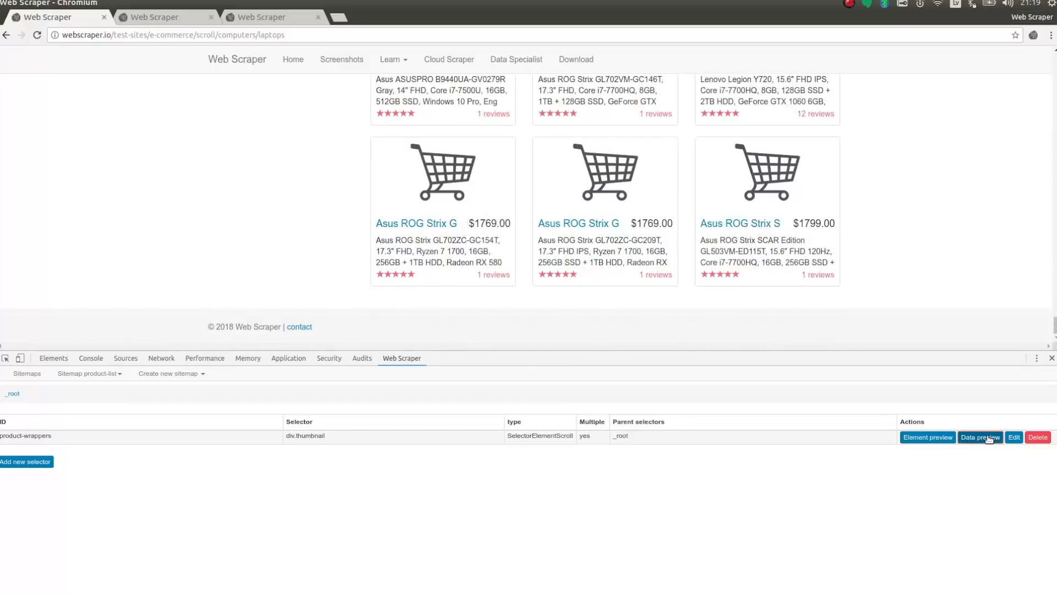
click(979, 437)
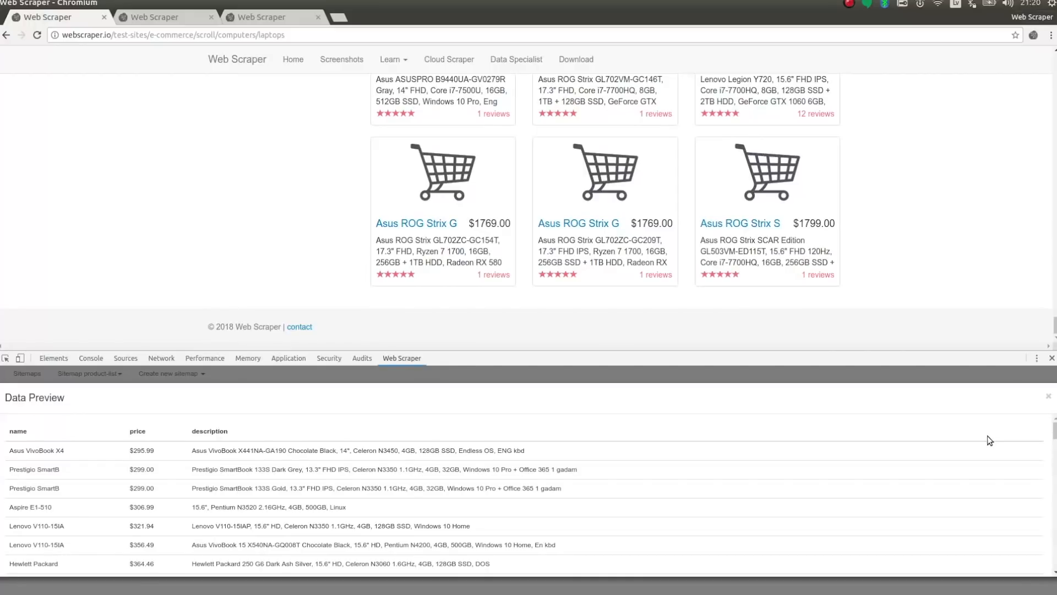
click(1049, 396)
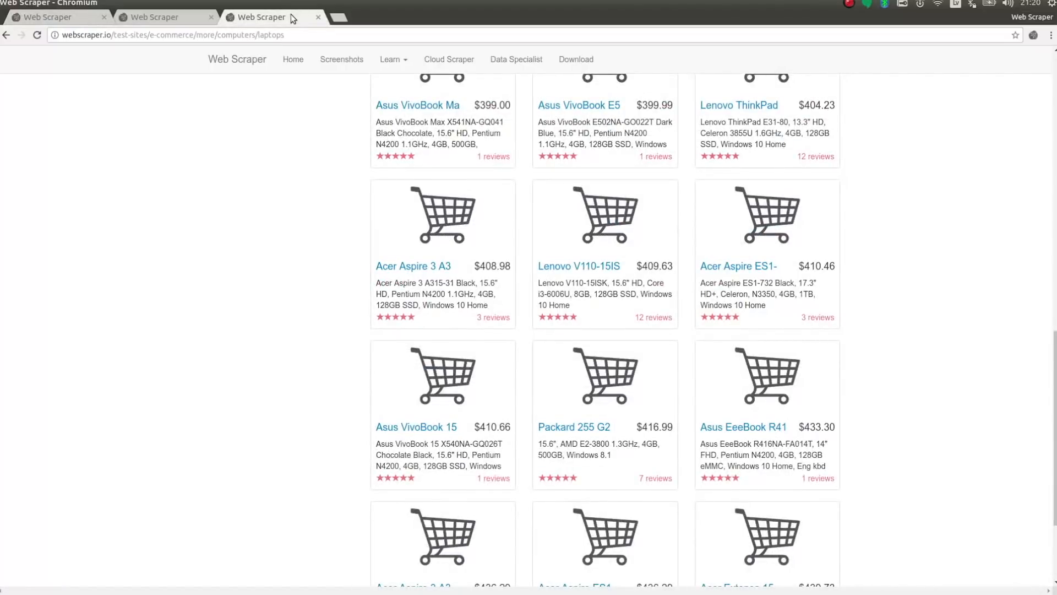
Load three more laptop batches on the load-more page, then open its URL in the sitemap tab.
scroll(down, 3)
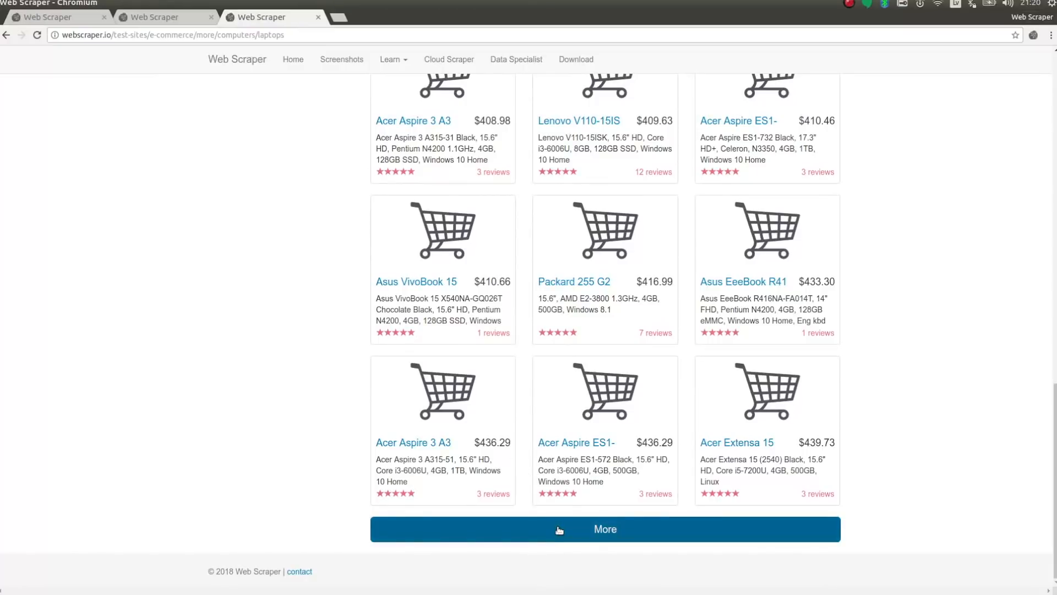
click(605, 529)
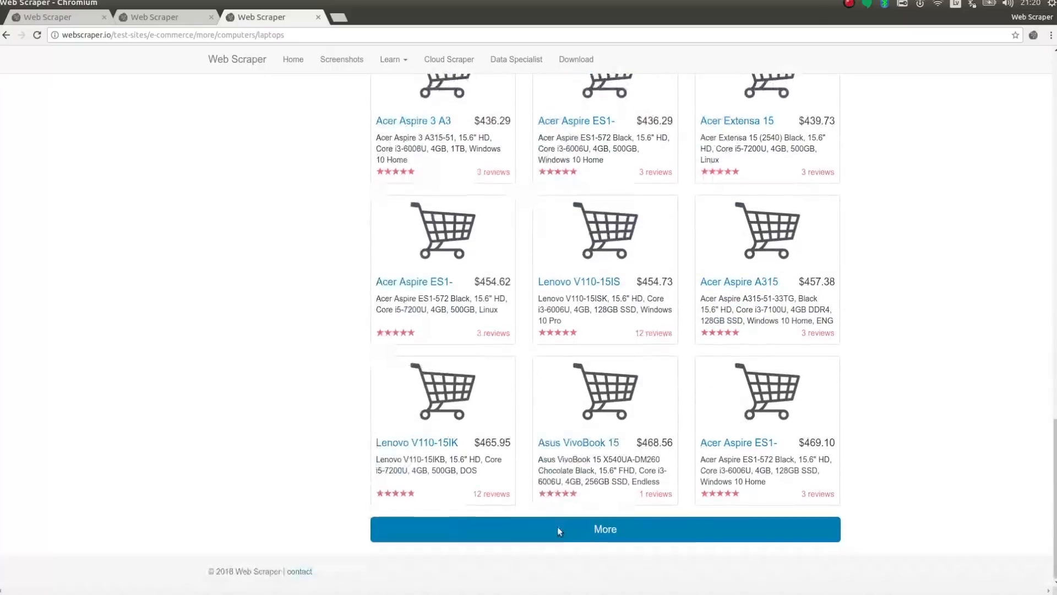
click(604, 528)
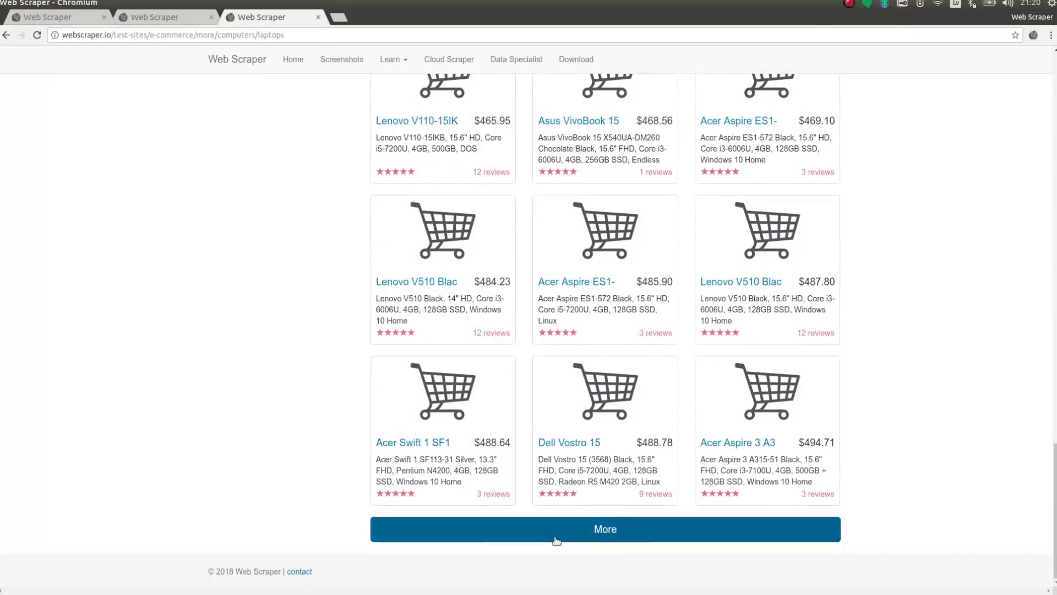
click(604, 528)
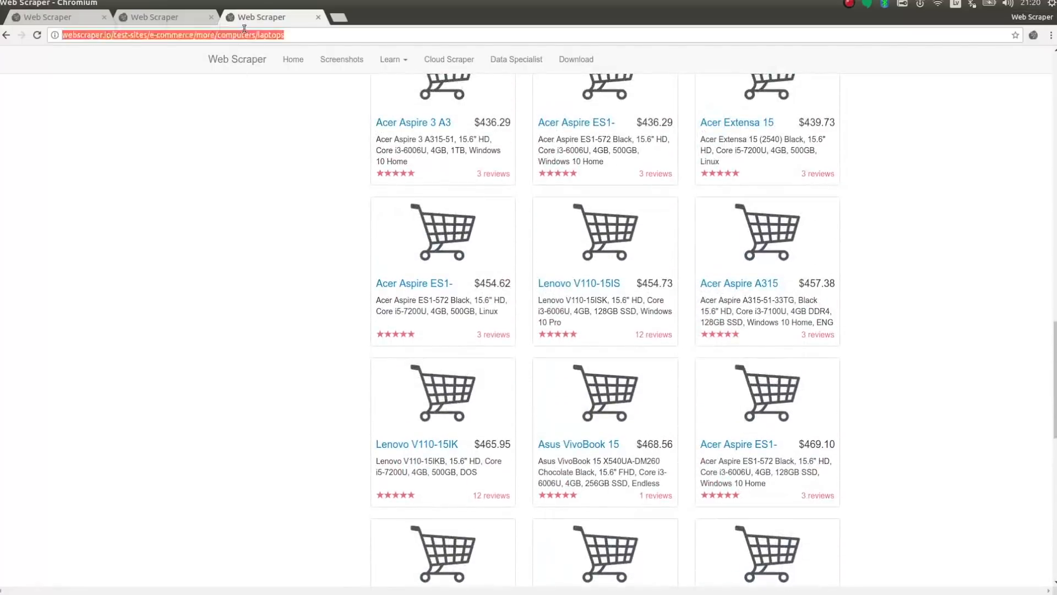
click(51, 17)
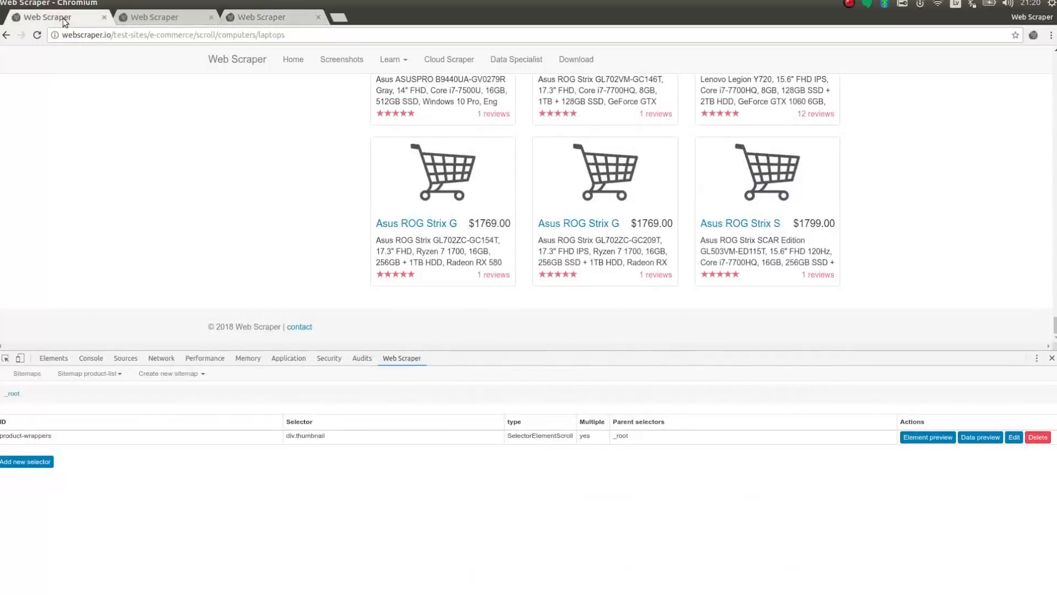
right_click(168, 35)
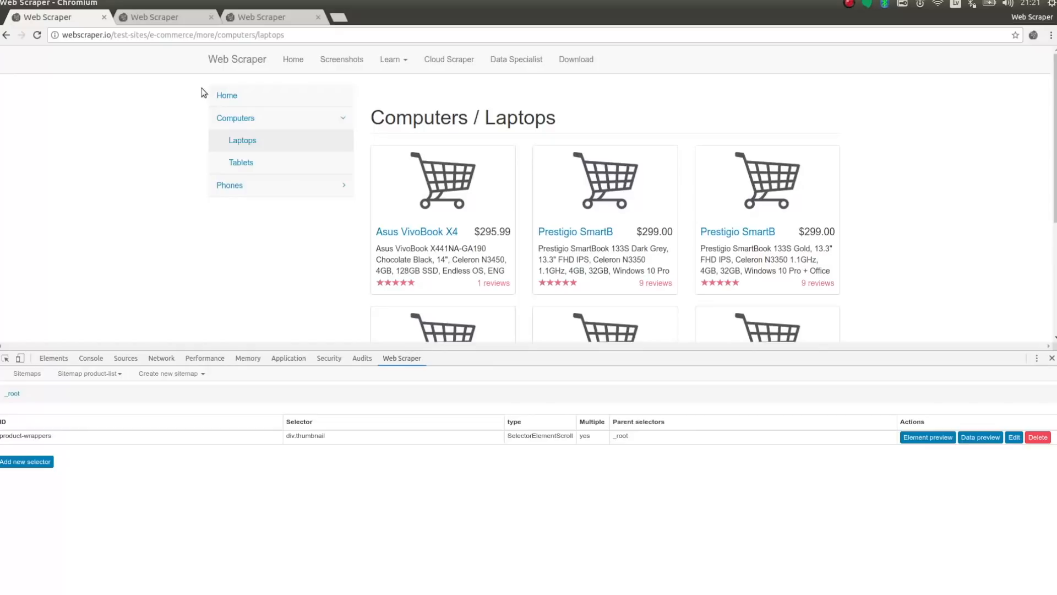
mouse_move(841, 302)
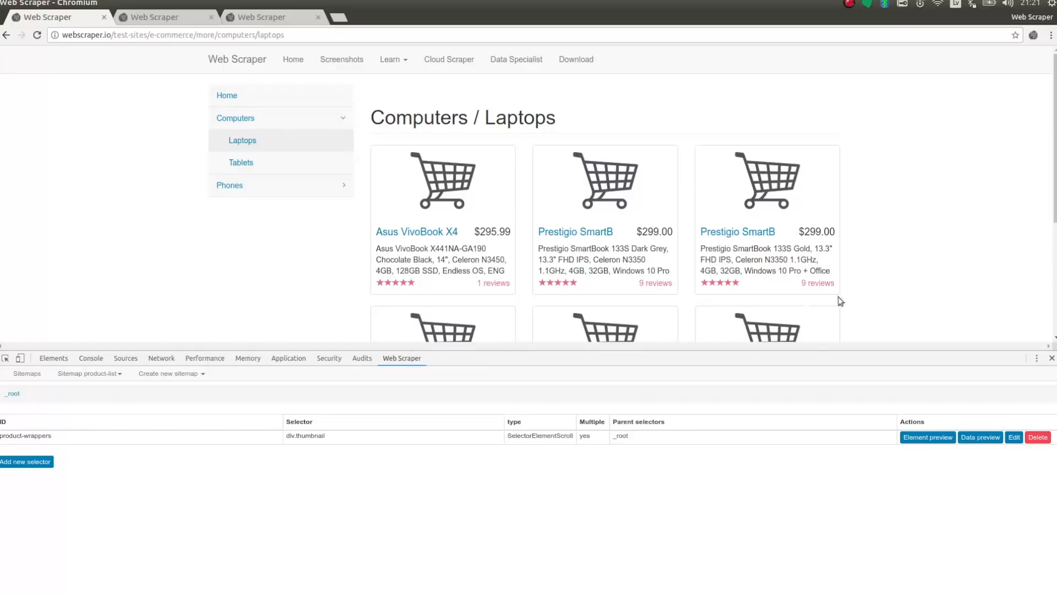
Switch the product-wrappers selector type from scroll-down to Element click and start picking its click selector.
click(1013, 437)
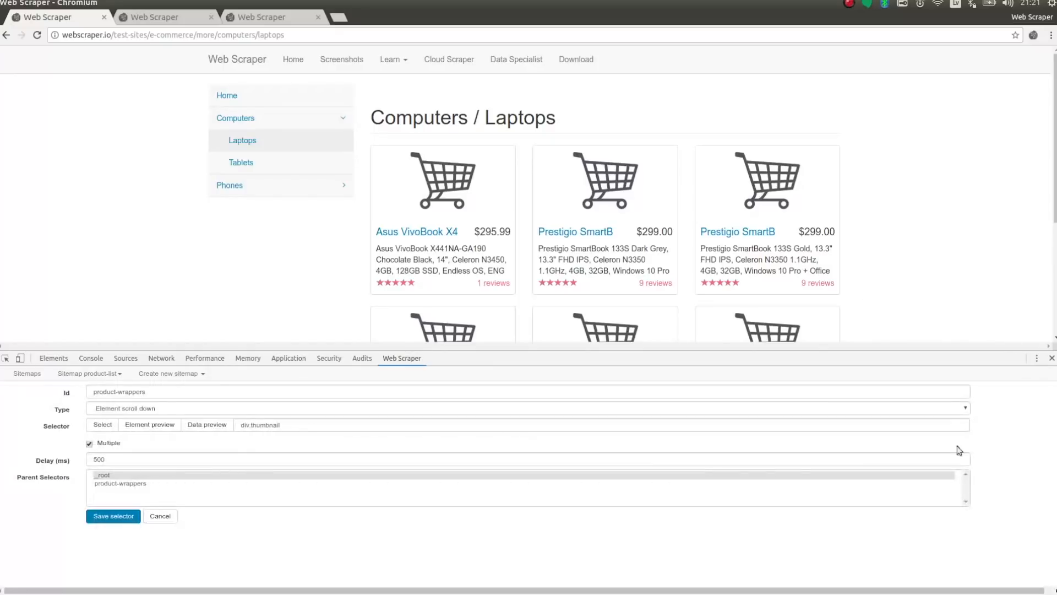
mouse_move(155, 418)
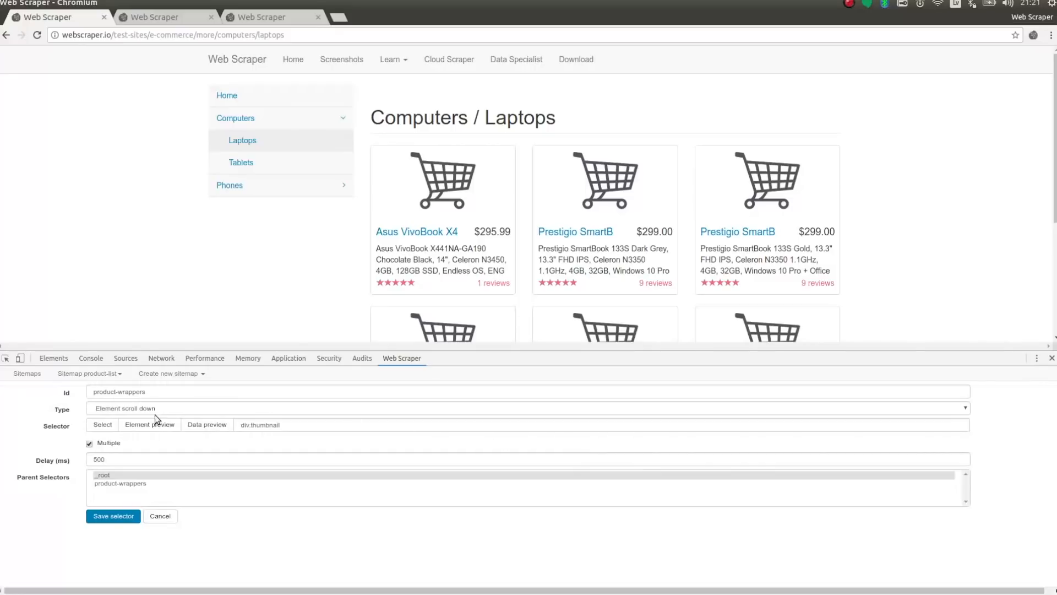
click(526, 408)
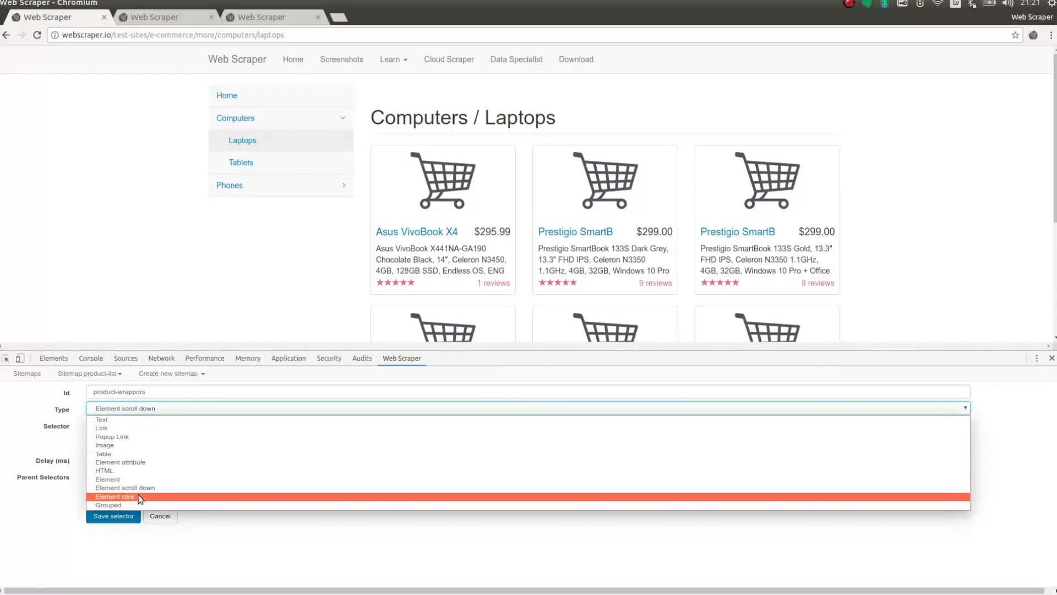
click(115, 496)
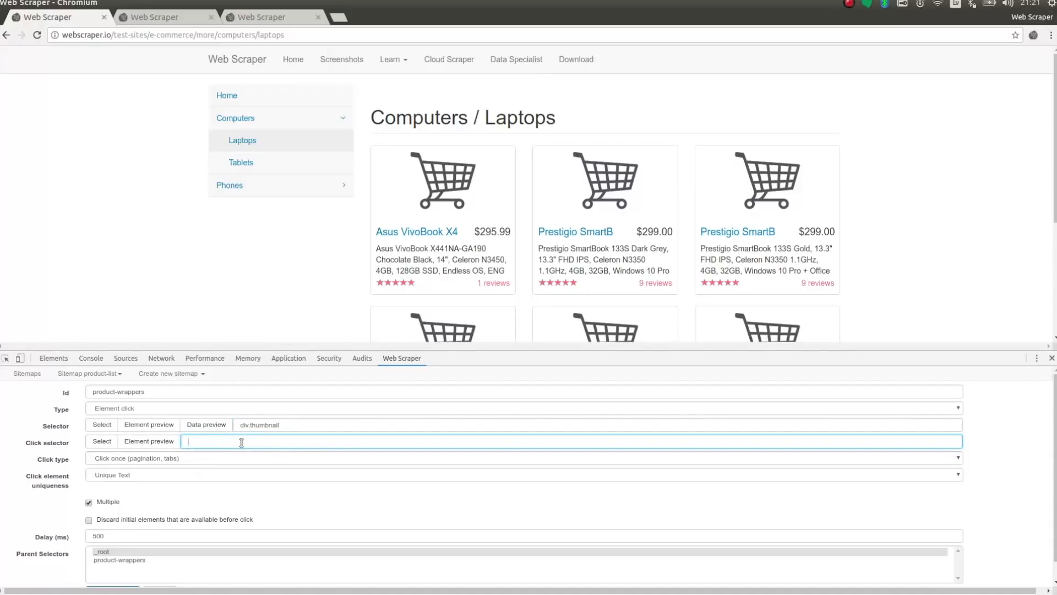
scroll(down, 3)
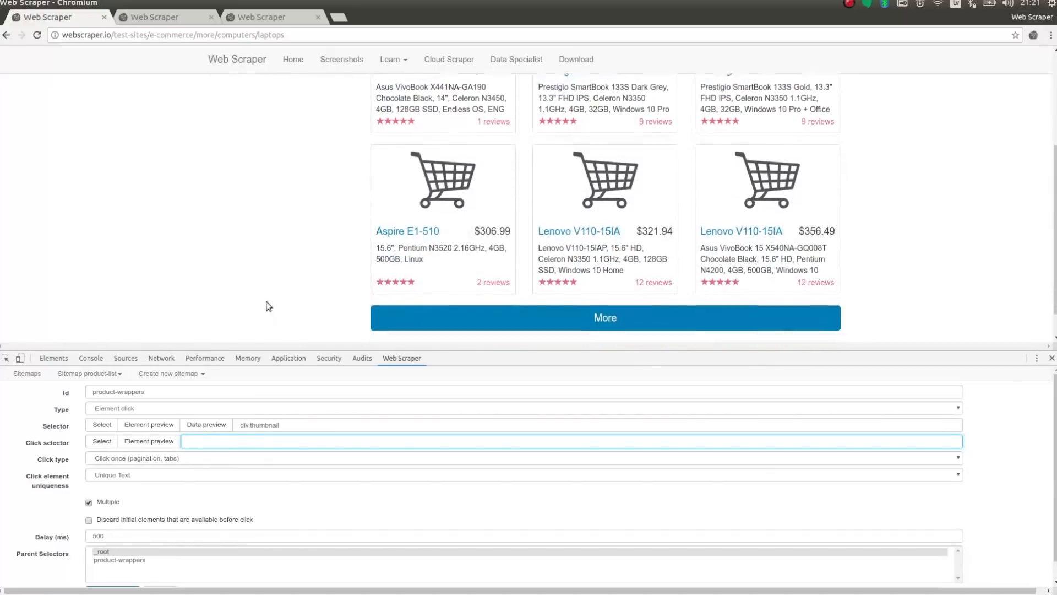
click(102, 441)
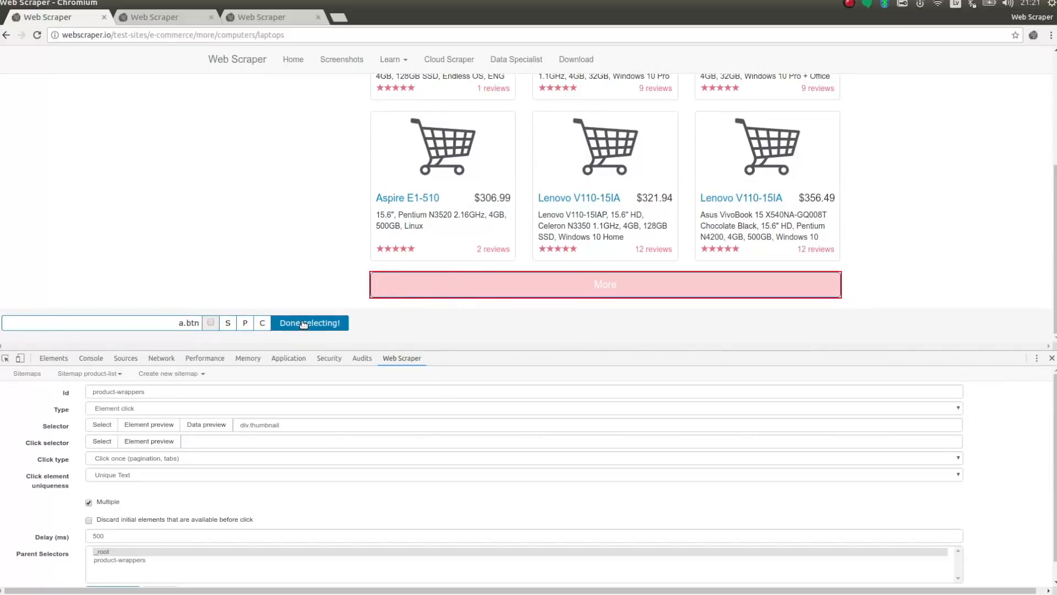
Set the More button (a.btn) as click selector with Click more type, and save product-wrappers.
click(310, 323)
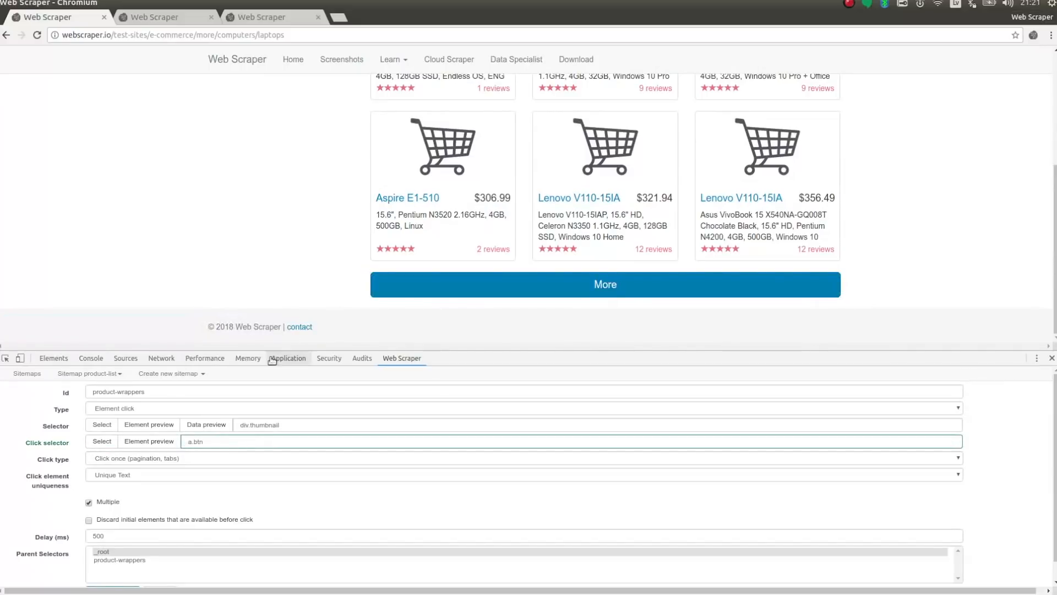
click(519, 458)
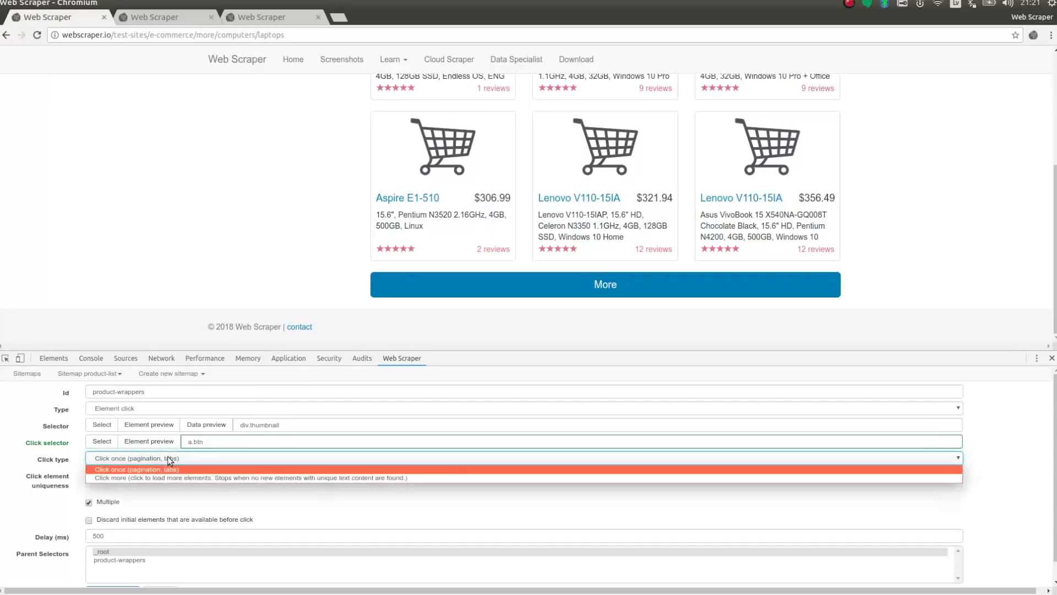
click(249, 478)
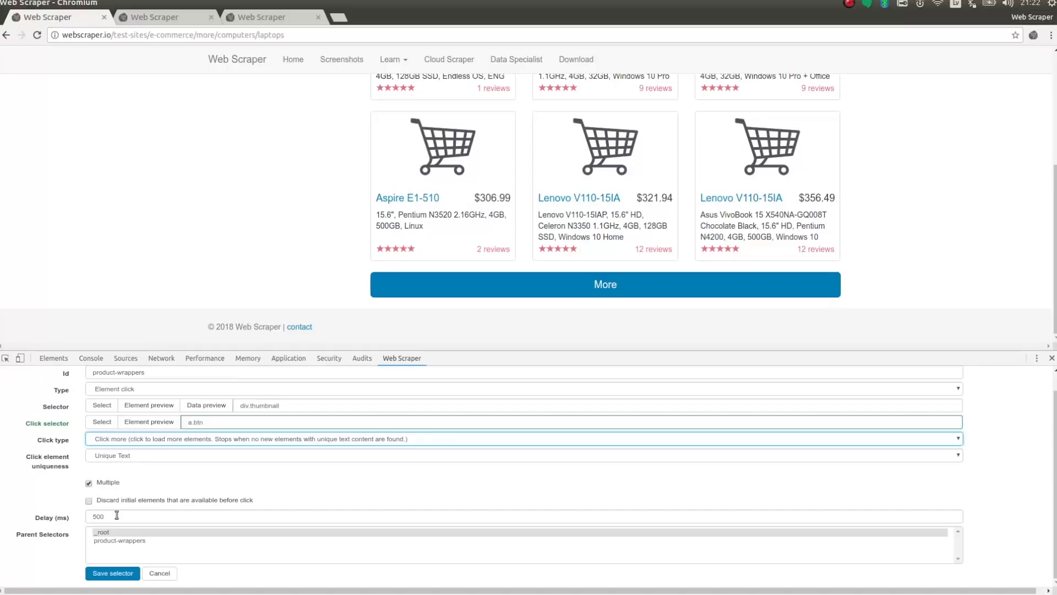
click(111, 573)
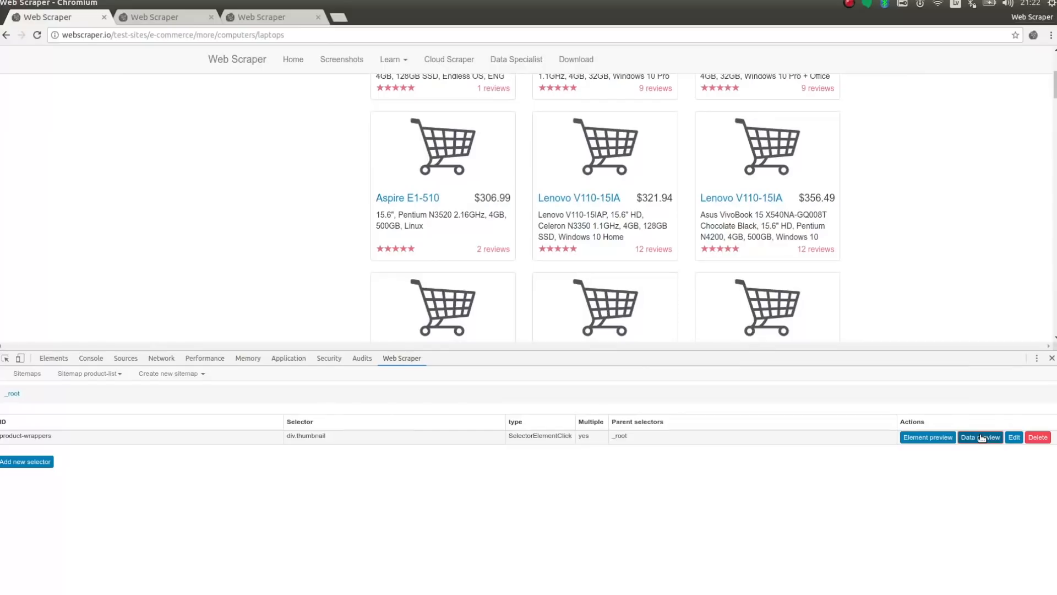
Open the product-wrappers data preview to view laptop names, prices and descriptions.
click(979, 437)
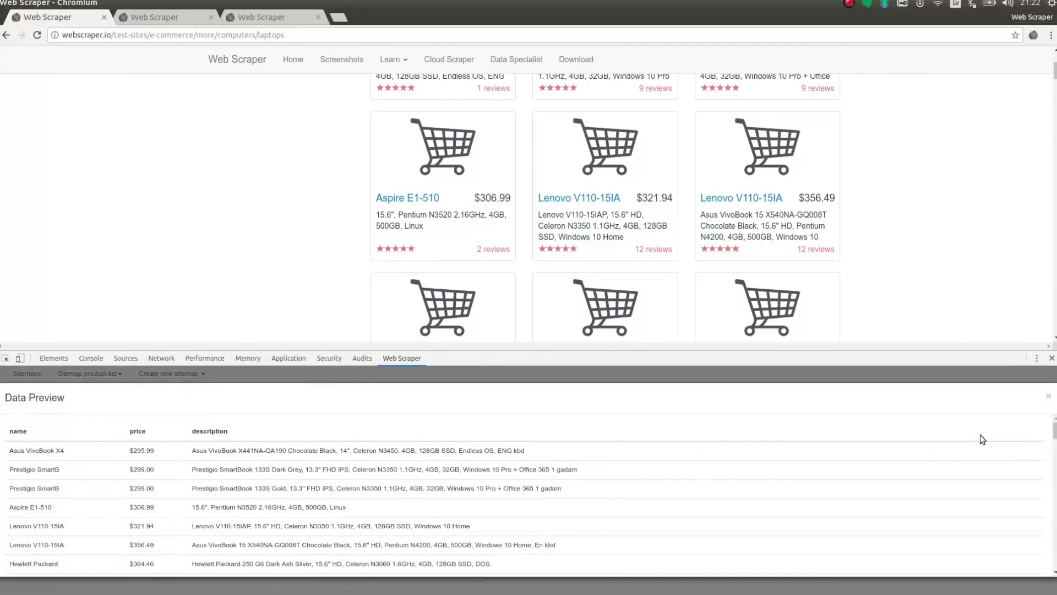